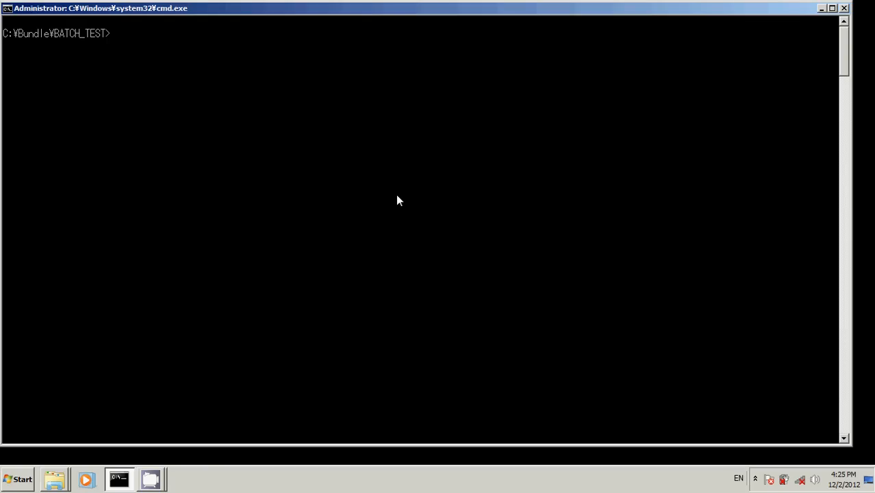
Run the matrix script (matrix 20) in cmd and return to a clean prompt.
{"action": "type", "text": "k"}
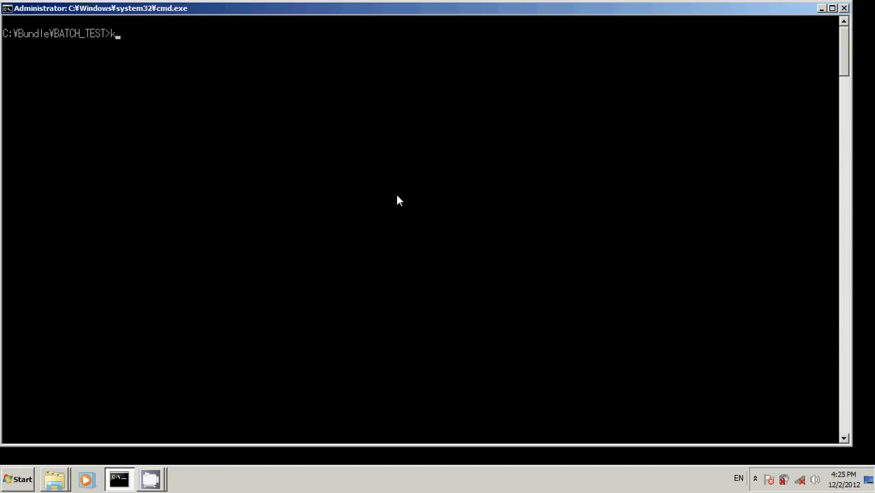
{"action": "type", "text": "matrix"}
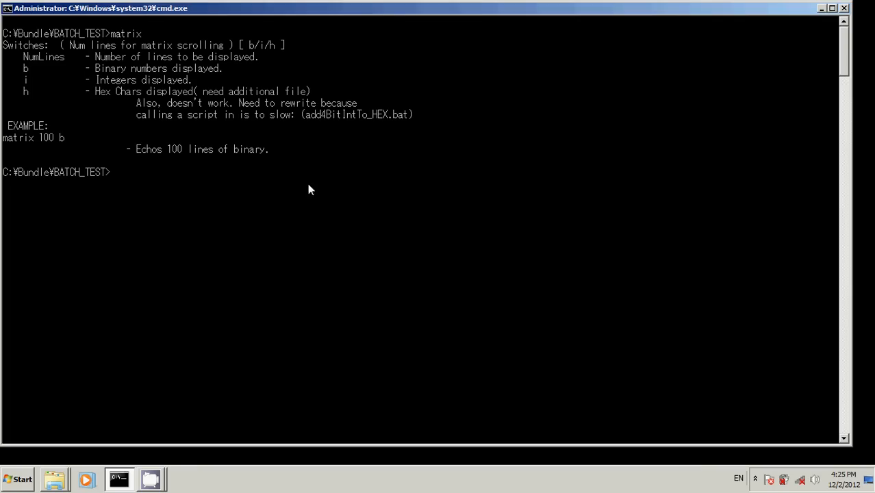
{"action": "mouse_move", "coordinate": [44, 66]}
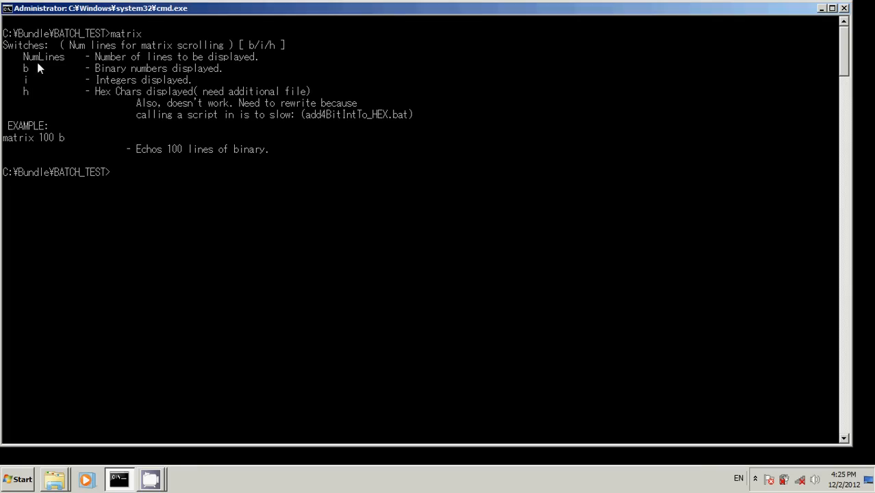
{"action": "mouse_move", "coordinate": [178, 71]}
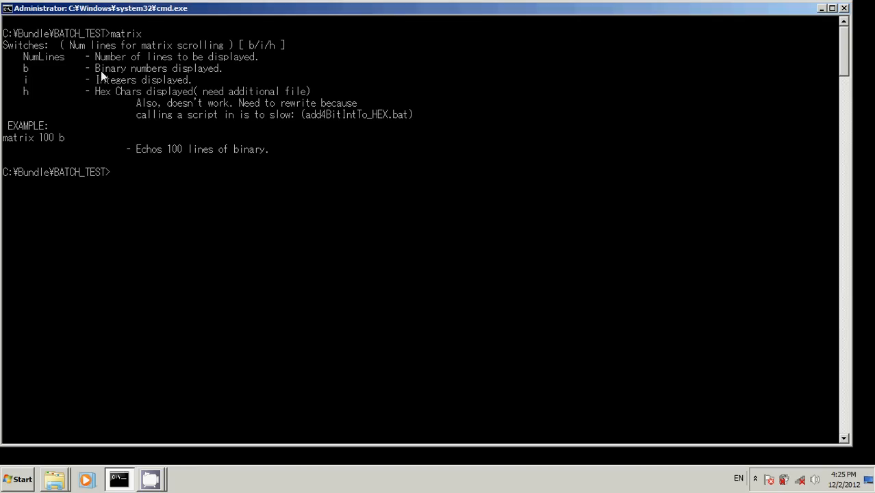
{"action": "mouse_move", "coordinate": [310, 212]}
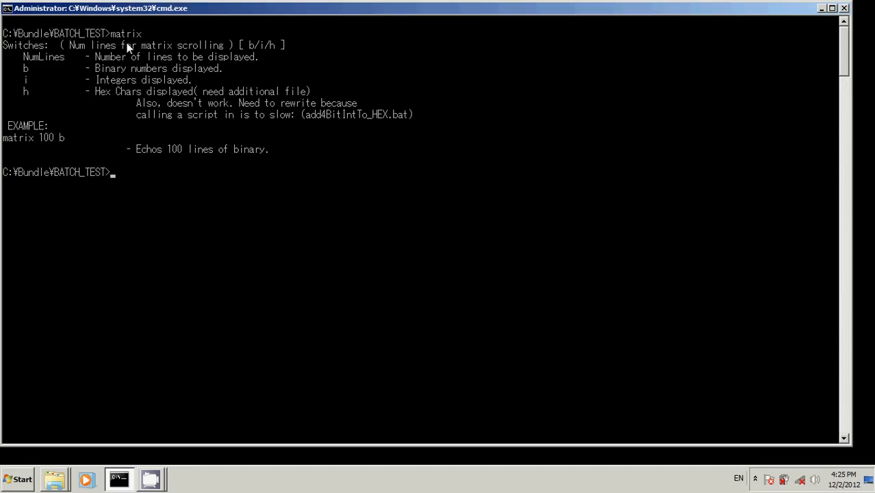
{"action": "mouse_move", "coordinate": [43, 89]}
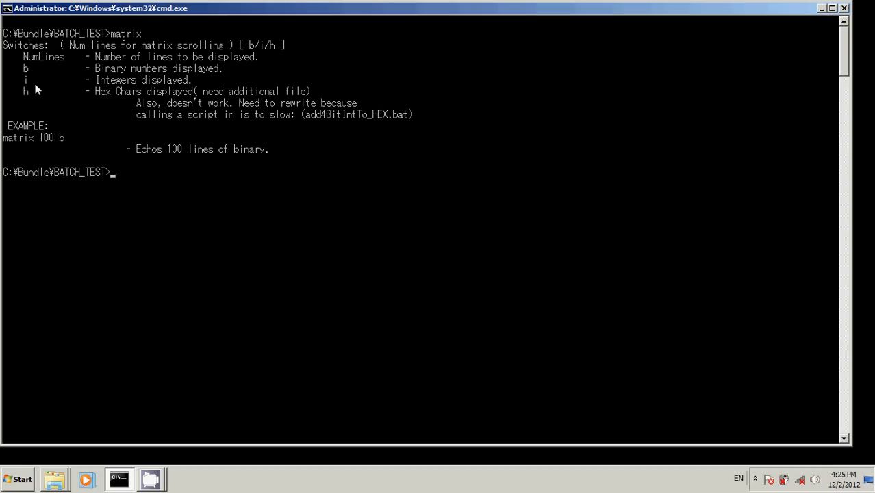
{"action": "mouse_move", "coordinate": [119, 58]}
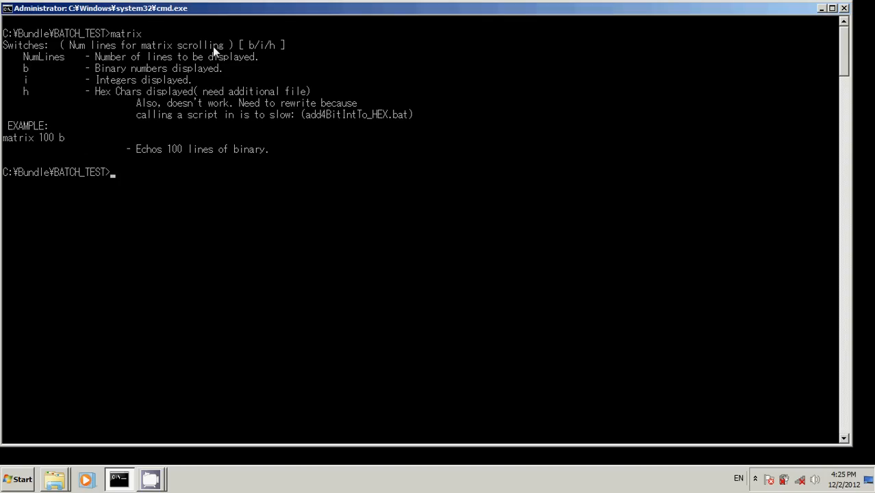
{"action": "mouse_move", "coordinate": [256, 53]}
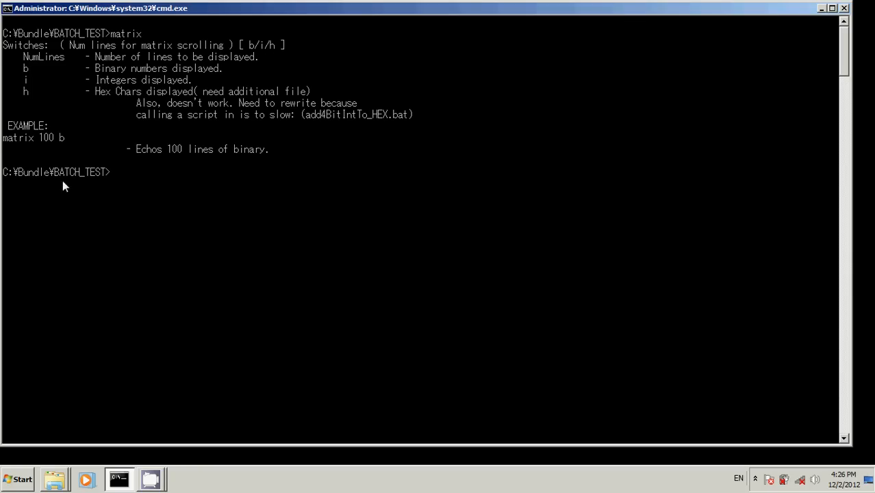
{"action": "mouse_move", "coordinate": [76, 162]}
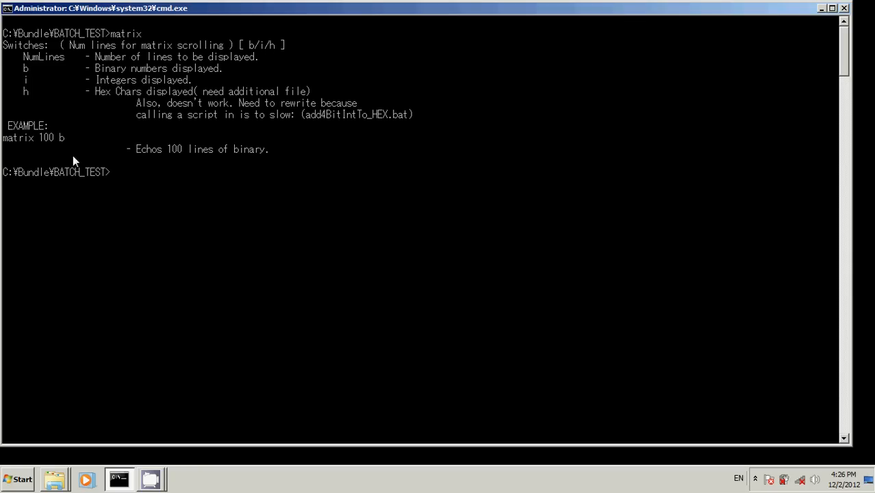
{"action": "type", "text": "matr"}
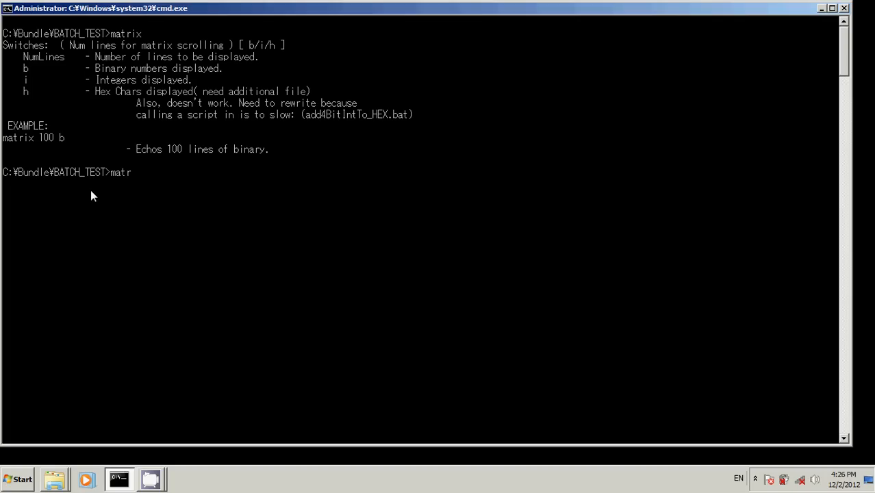
{"action": "type", "text": "ix"}
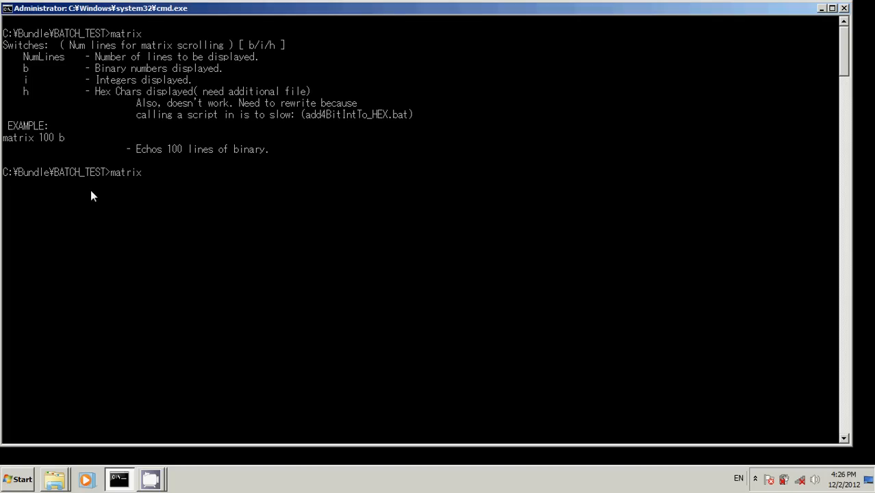
{"action": "type", "text": "20"}
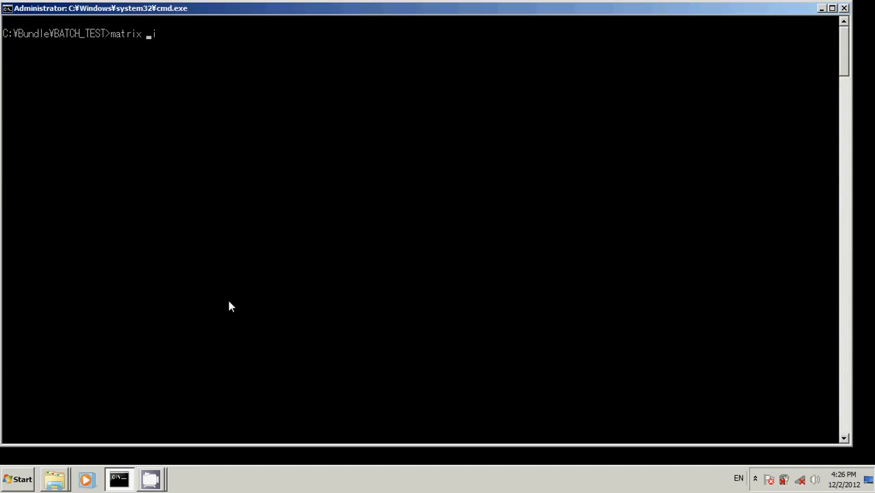
{"action": "key", "text": "Return"}
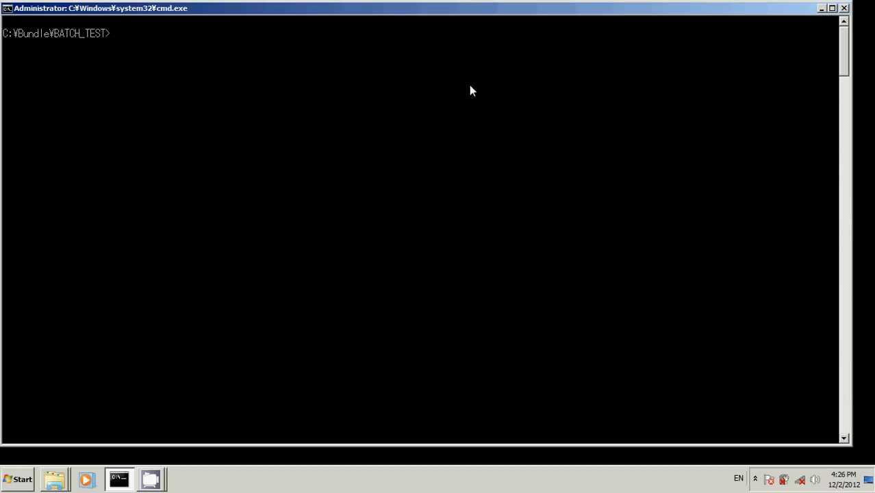
{"action": "type", "text": "echo.>"}
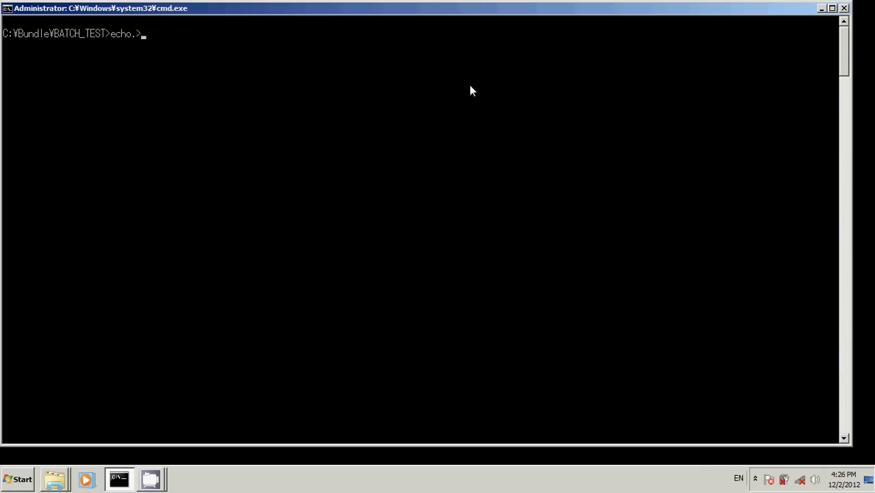
{"action": "type", "text": "test.bat"}
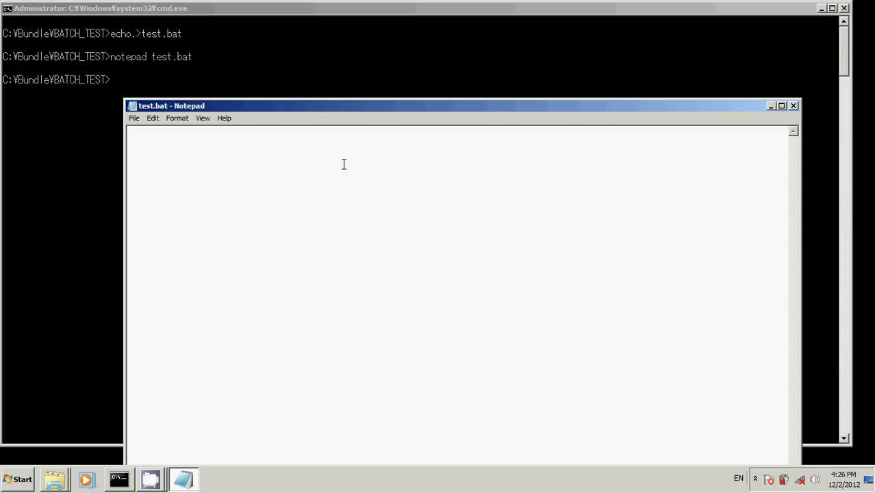
{"action": "type", "text": "@"}
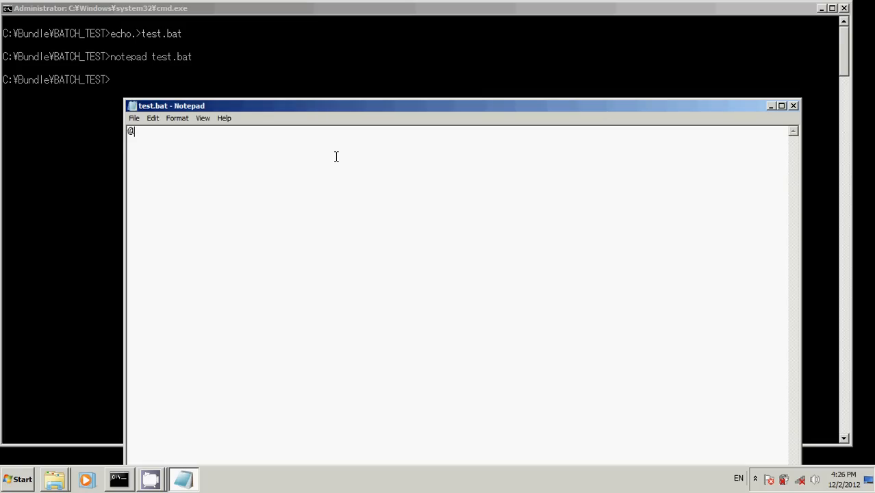
{"action": "type", "text": "echo off"}
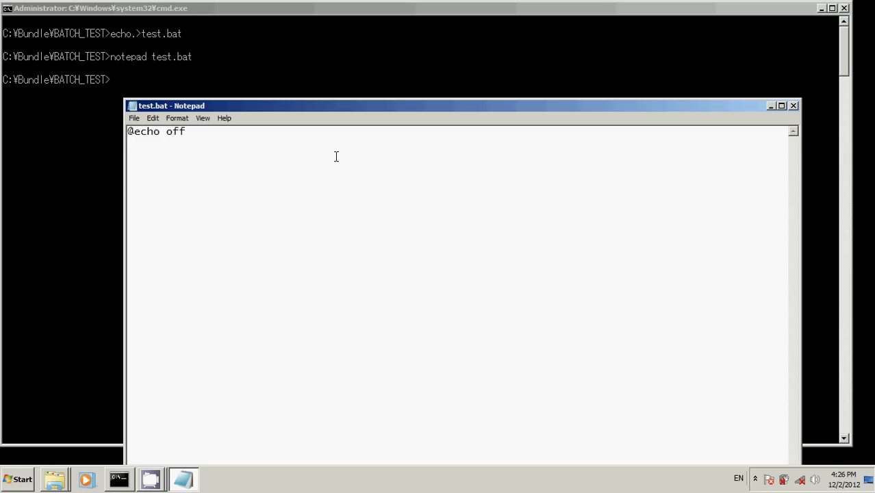
Run test.bat in cmd with the arbitrary arguments lsfd lksdf dsf.
{"action": "left_click", "coordinate": [794, 105]}
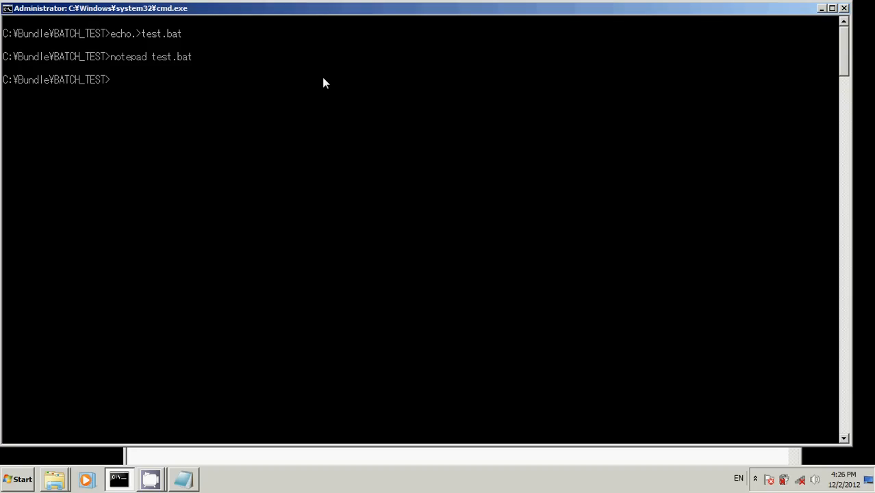
{"action": "type", "text": "test"}
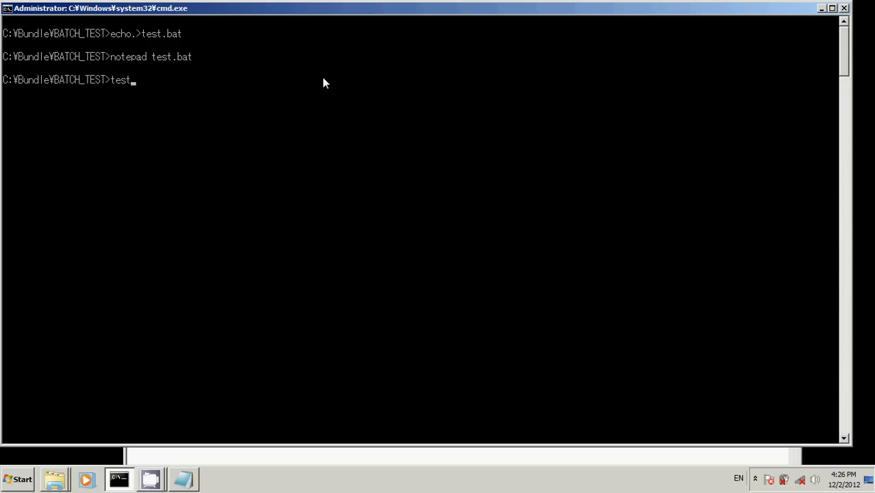
{"action": "type", "text": ".bat"}
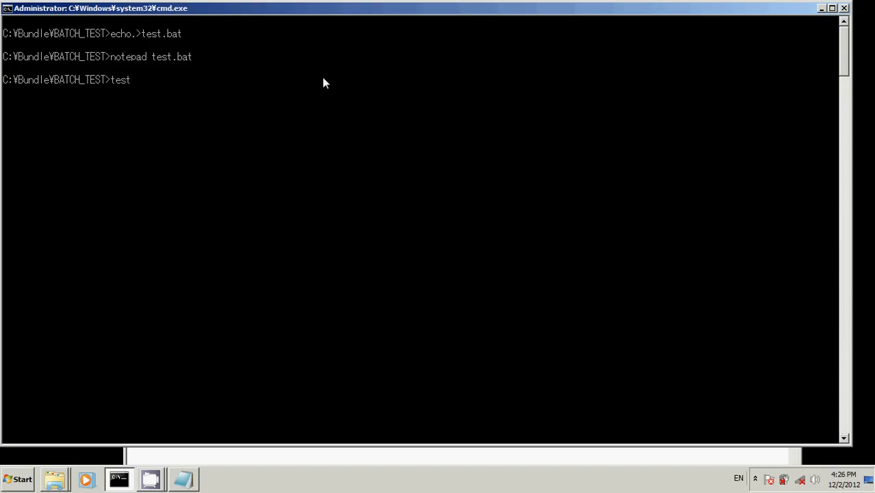
{"action": "type", "text": "lsfd"}
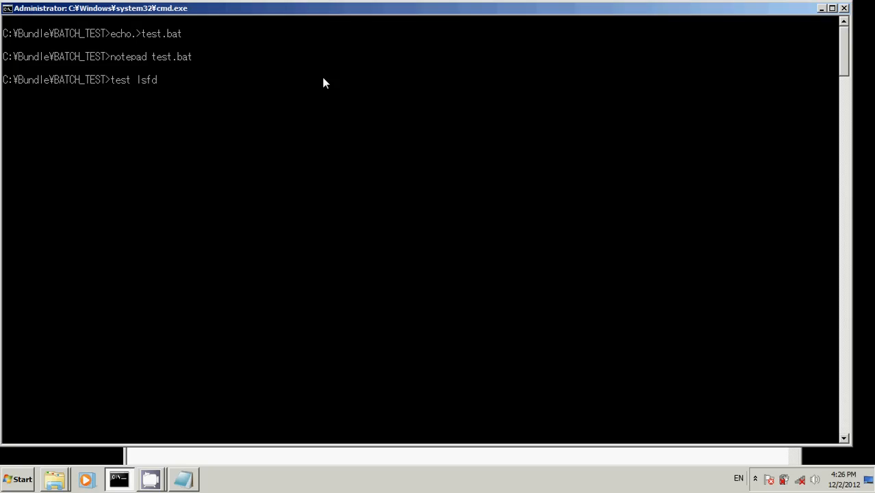
{"action": "type", "text": "lksdf dsf"}
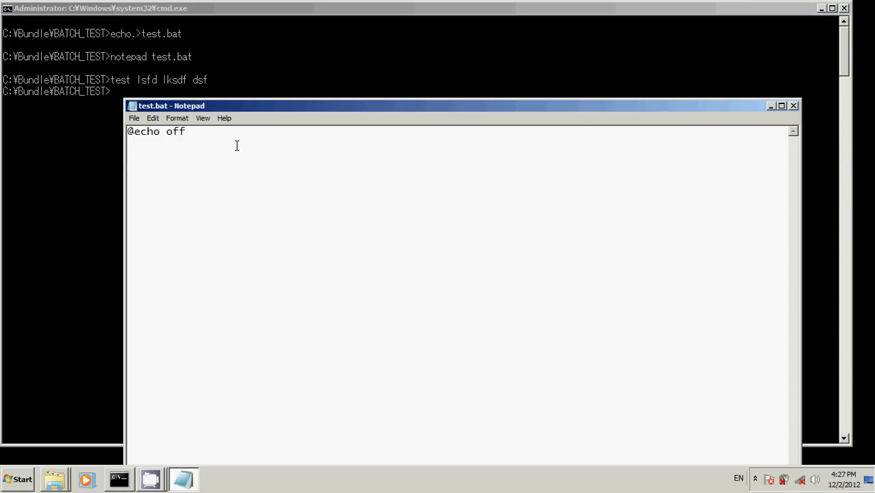
{"action": "type", "text": "[%"}
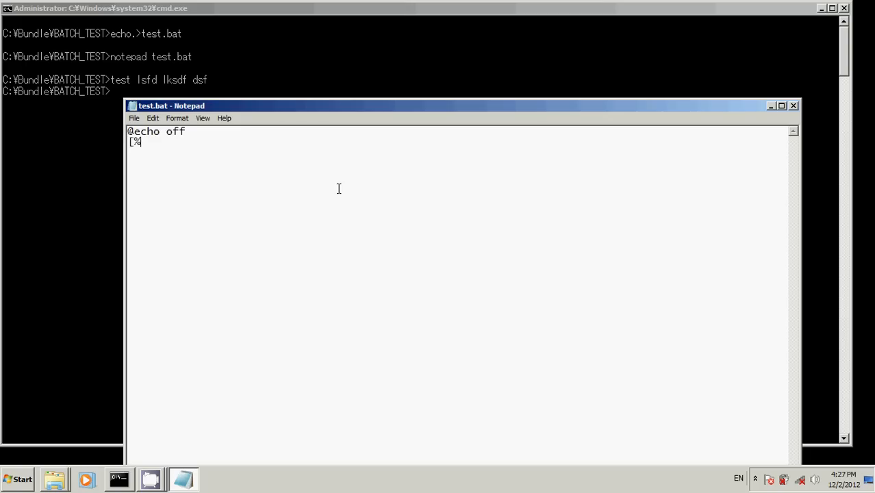
{"action": "type", "text": "1]"}
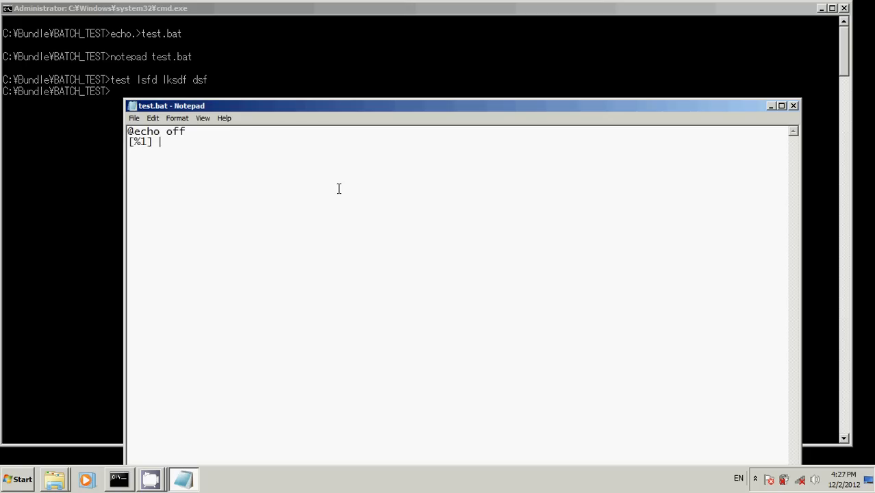
{"action": "type", "text": "[%2]"}
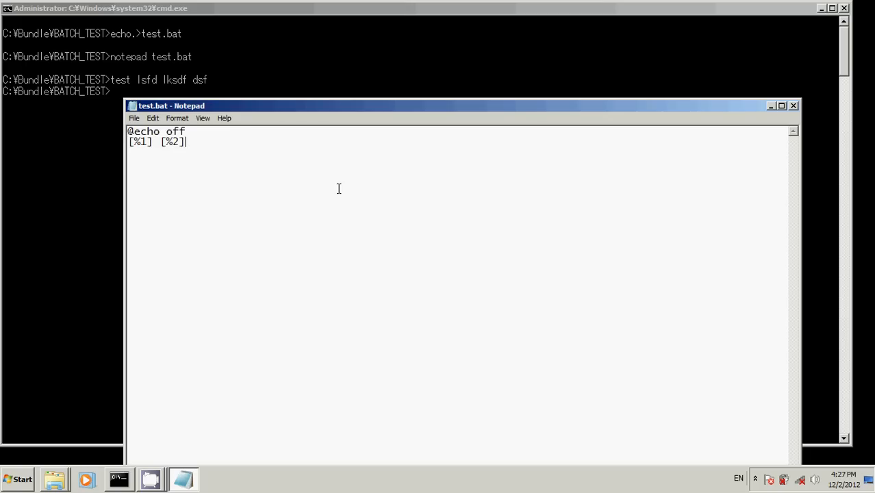
{"action": "type", "text": "[%2"}
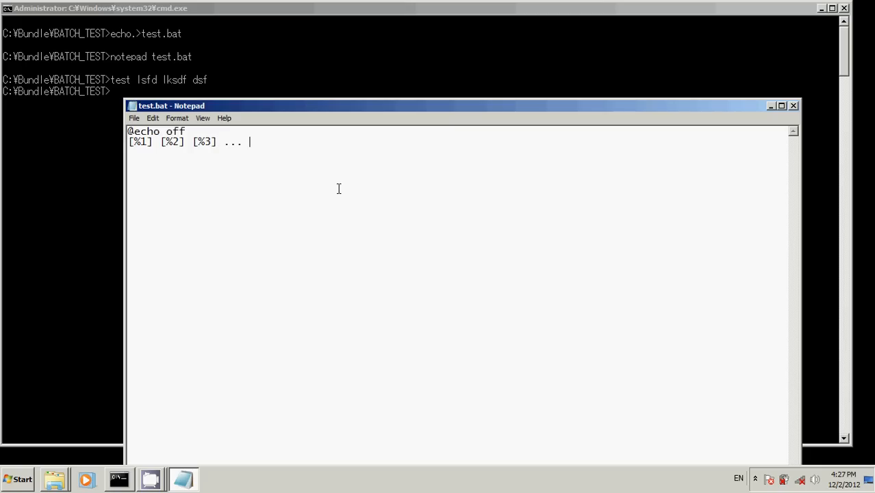
{"action": "type", "text": "[%9"}
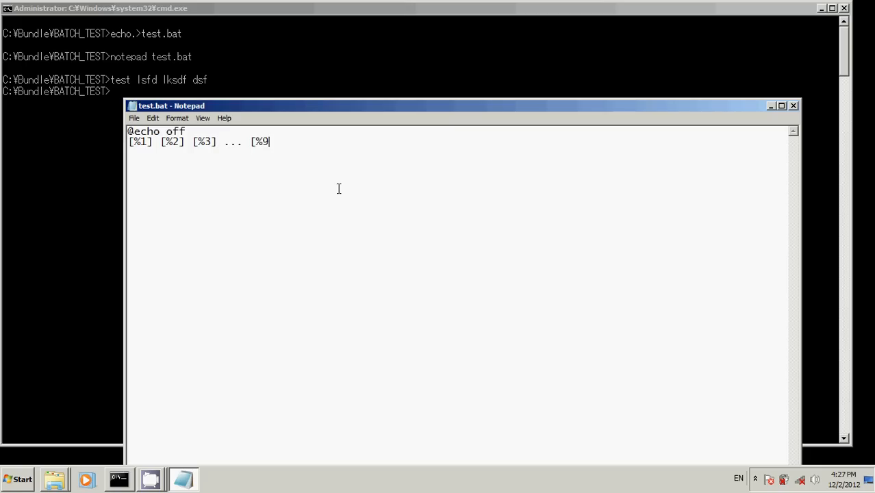
{"action": "type", "text": "]"}
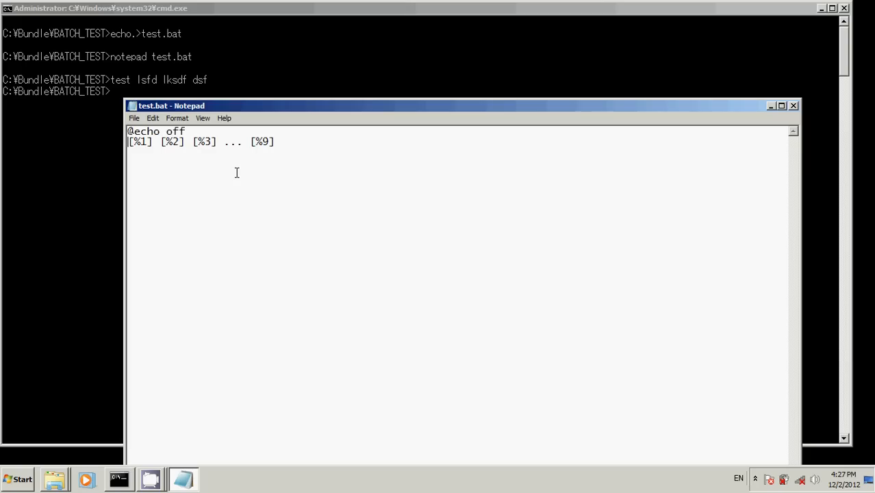
{"action": "type", "text": "echo."}
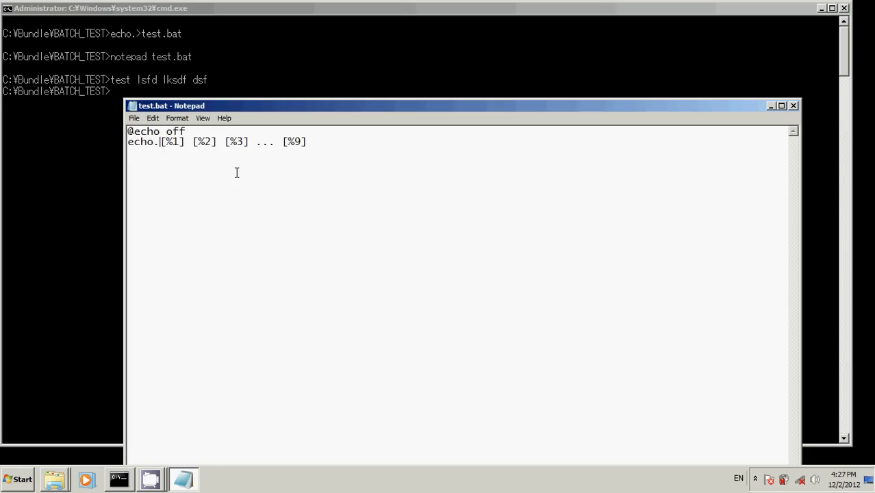
{"action": "double_click", "coordinate": [141, 141]}
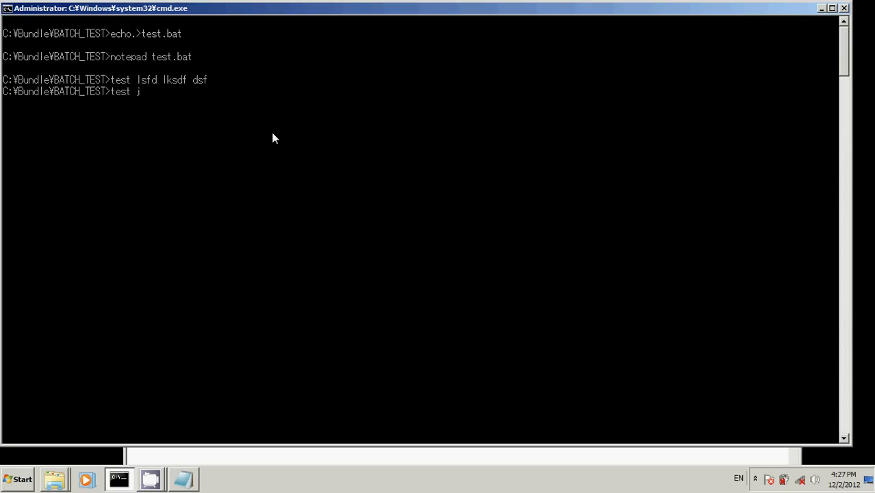
Run test hello world so the arguments print as [hello] [world] [] ... [].
{"action": "type", "text": "ellow"}
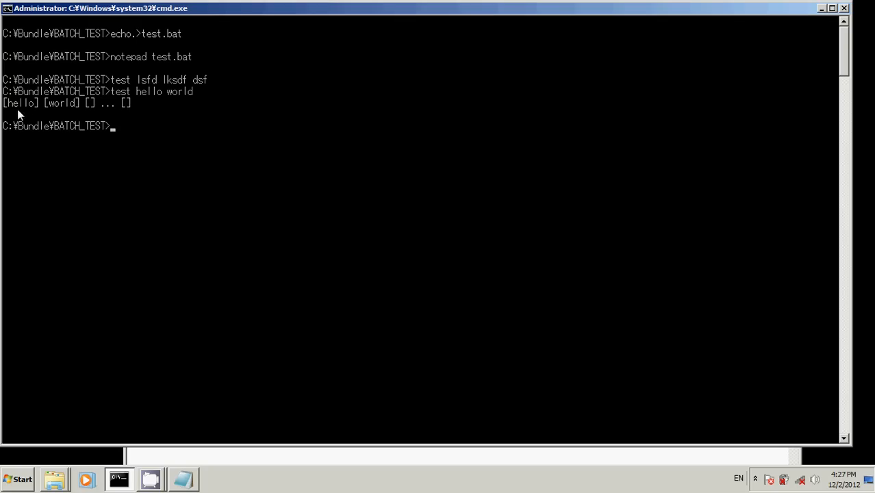
{"action": "mouse_move", "coordinate": [62, 106]}
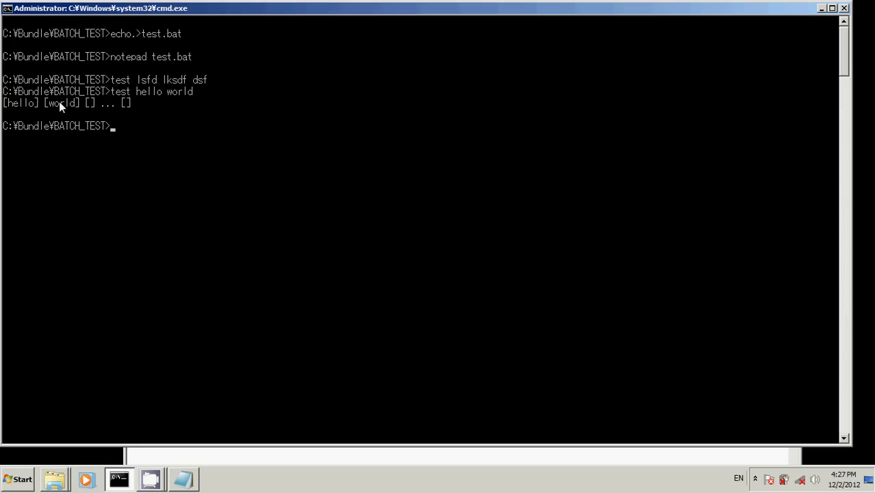
{"action": "mouse_move", "coordinate": [101, 109]}
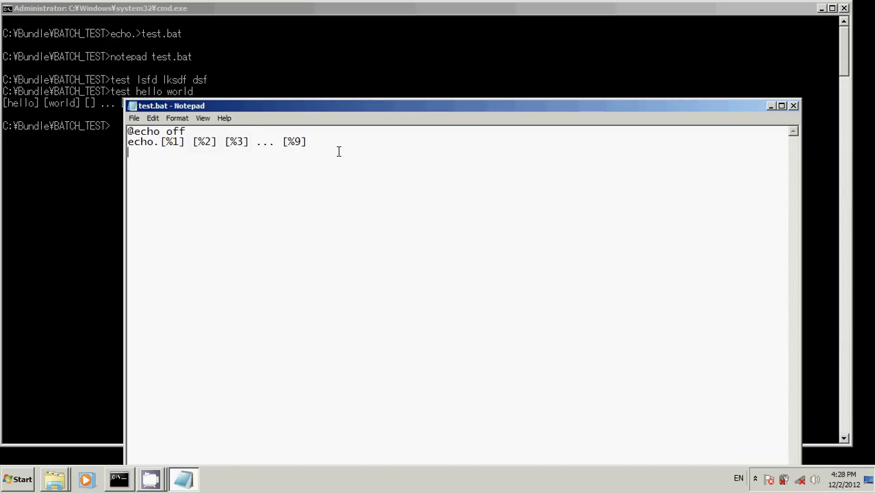
Add the line if (%1)==(hello) (echo. You said ehllo) to test.bat.
{"action": "type", "text": "if ("}
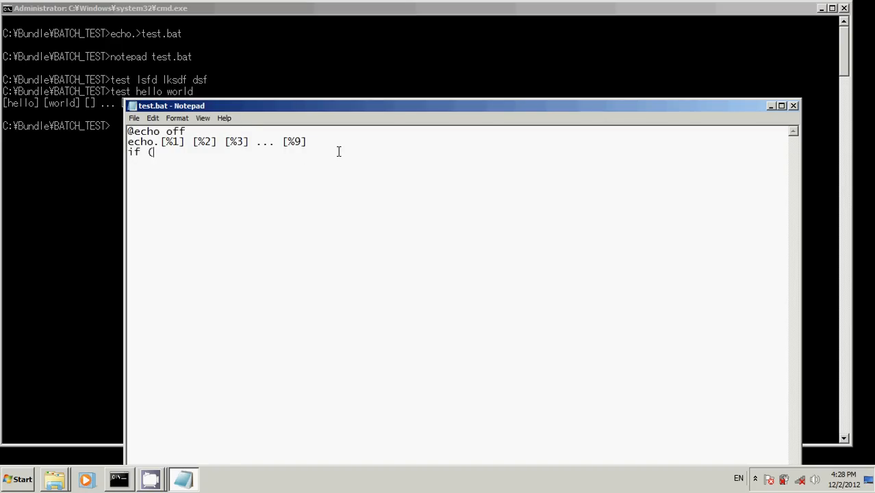
{"action": "key", "text": "Backspace"}
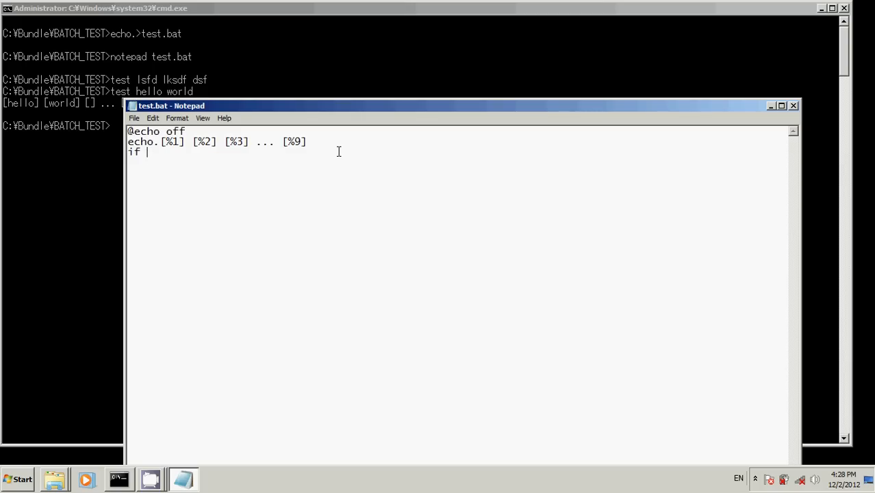
{"action": "type", "text": "(%1)"}
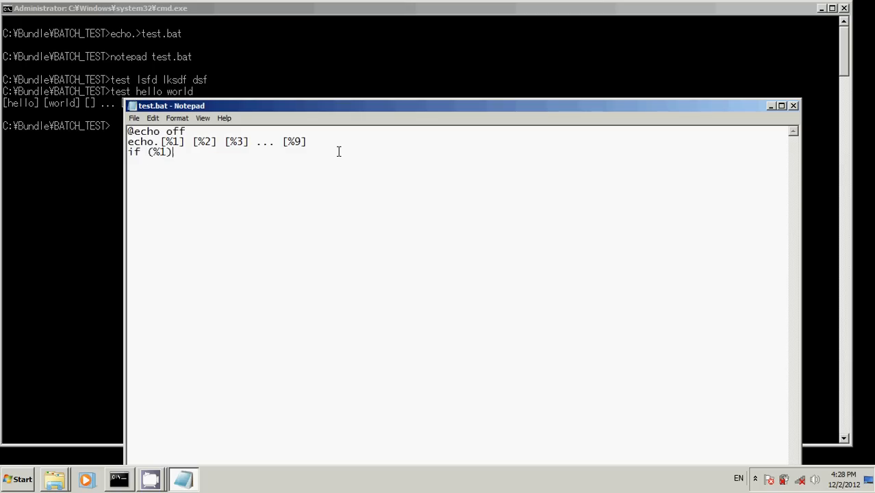
{"action": "type", "text": "==("}
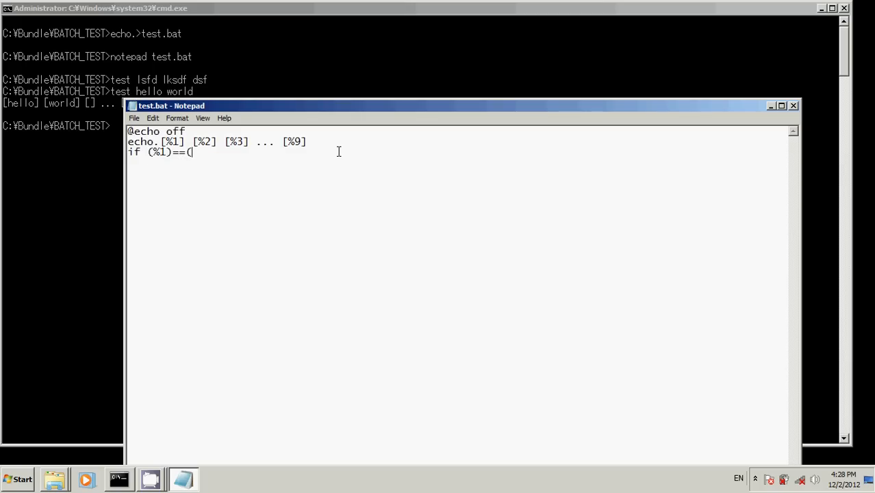
{"action": "type", "text": "hello)"}
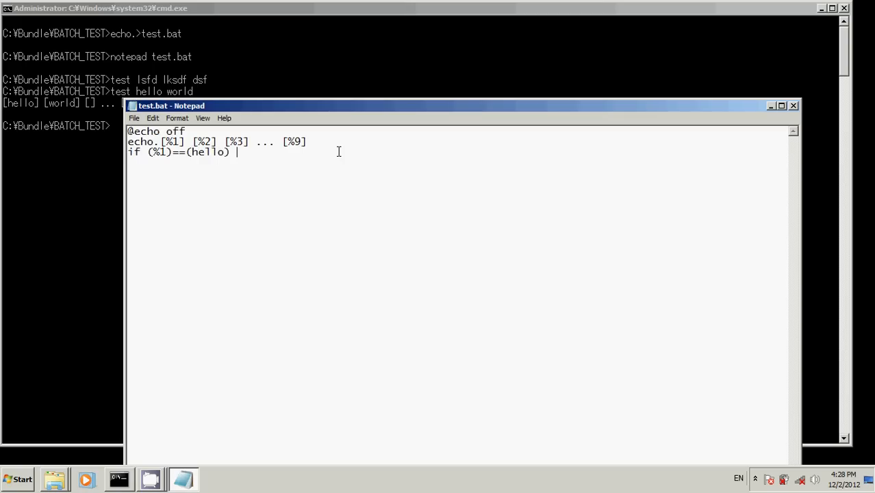
{"action": "type", "text": "(echo."}
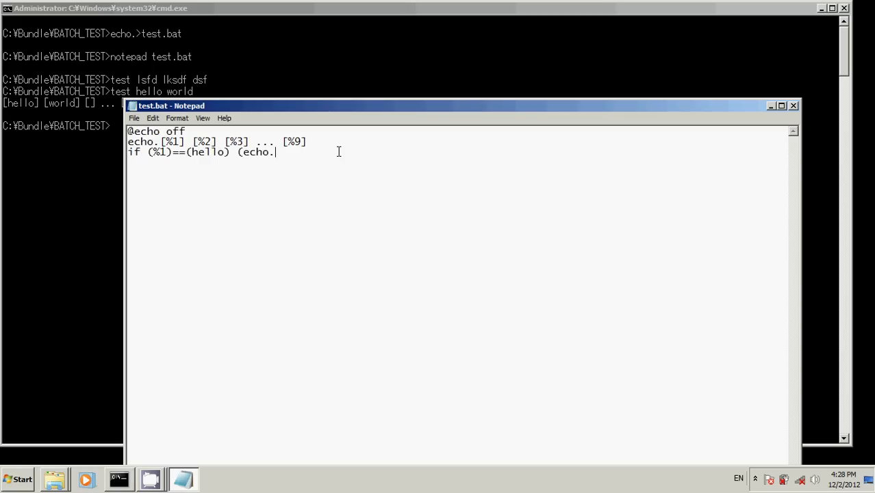
{"action": "type", "text": "You"}
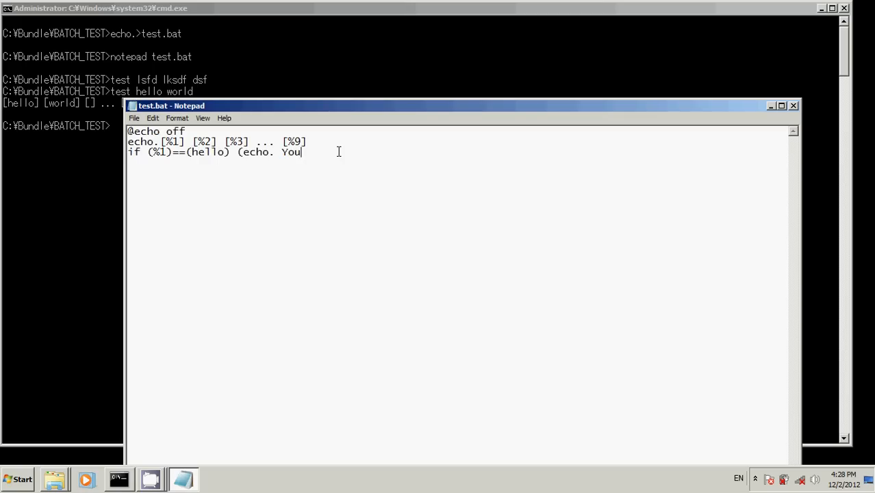
{"action": "type", "text": "said ehllo"}
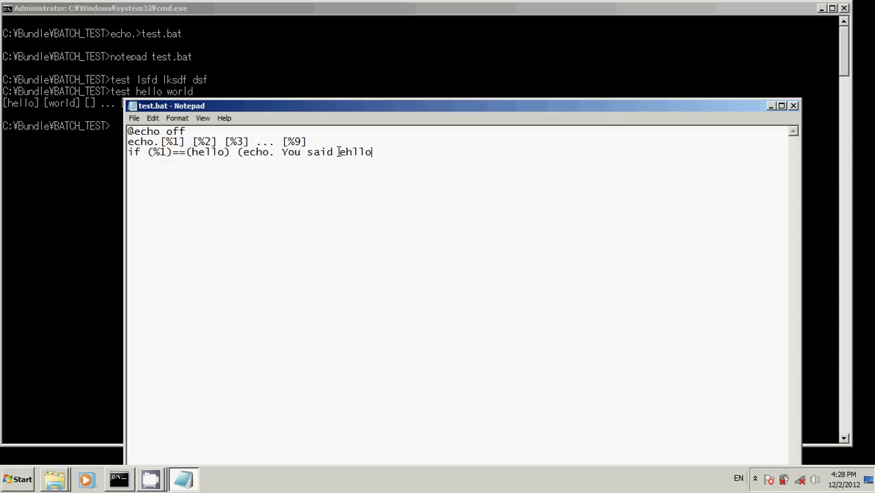
{"action": "type", "text": ")"}
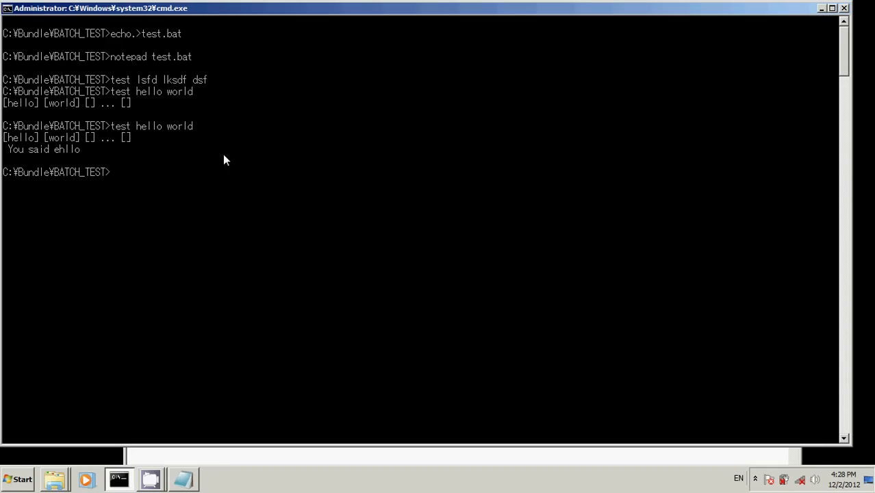
Run test help world, point out the hello condition and its message in test.bat, then leave Notepad.
{"action": "type", "text": "test hell world"}
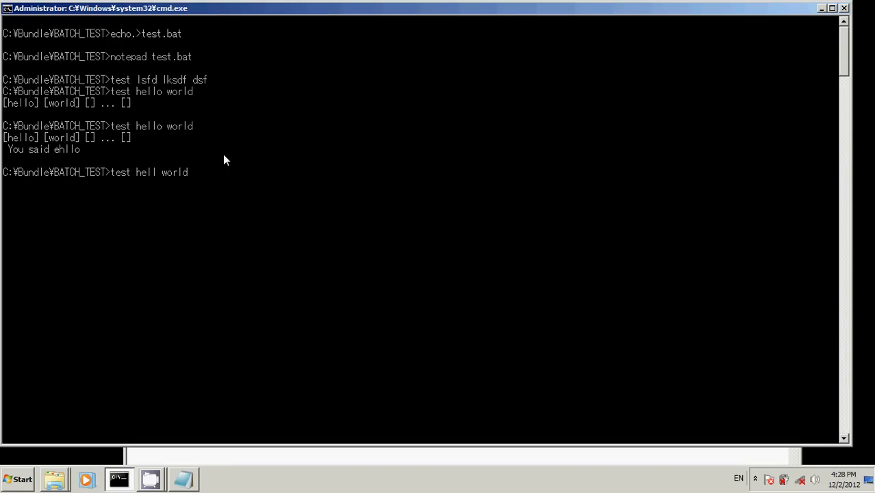
{"action": "key", "text": "BackSpace"}
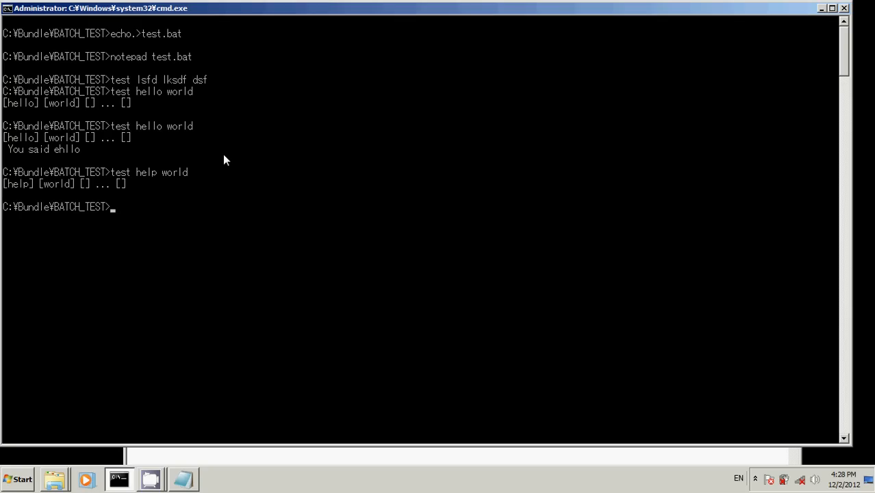
{"action": "mouse_move", "coordinate": [60, 209]}
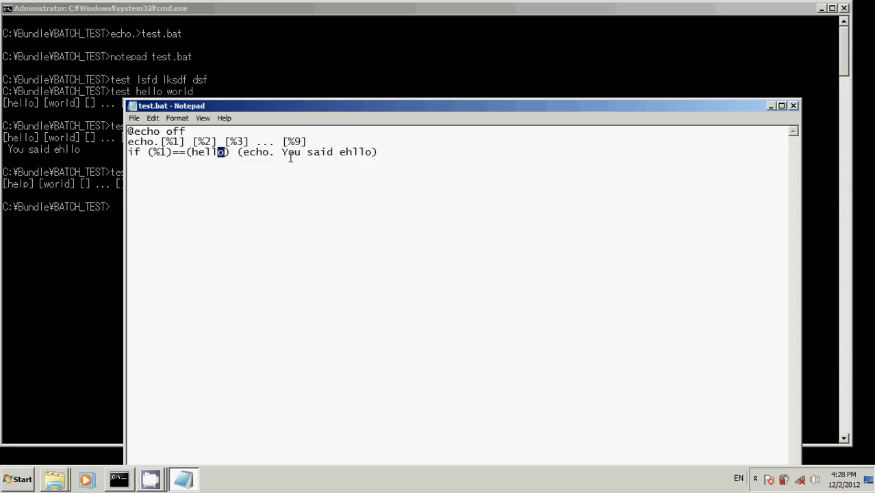
{"action": "left_click_drag", "start_coordinate": [280, 152], "coordinate": [377, 152]}
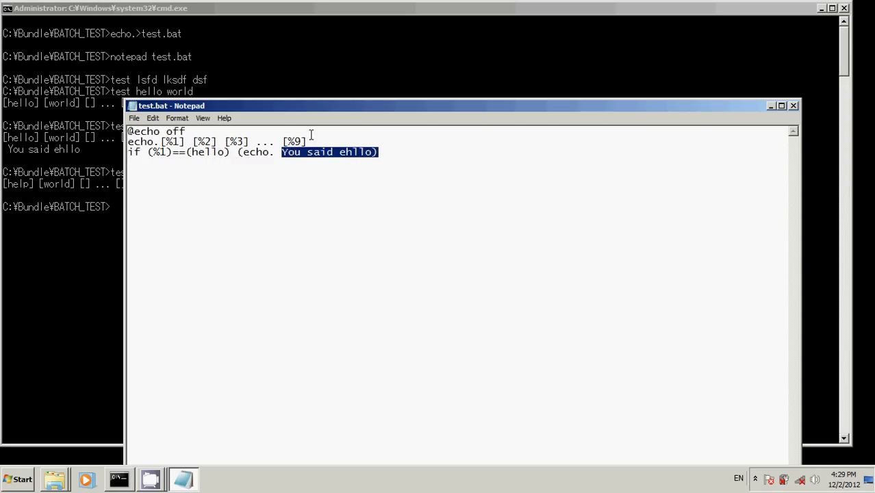
{"action": "double_click", "coordinate": [208, 151]}
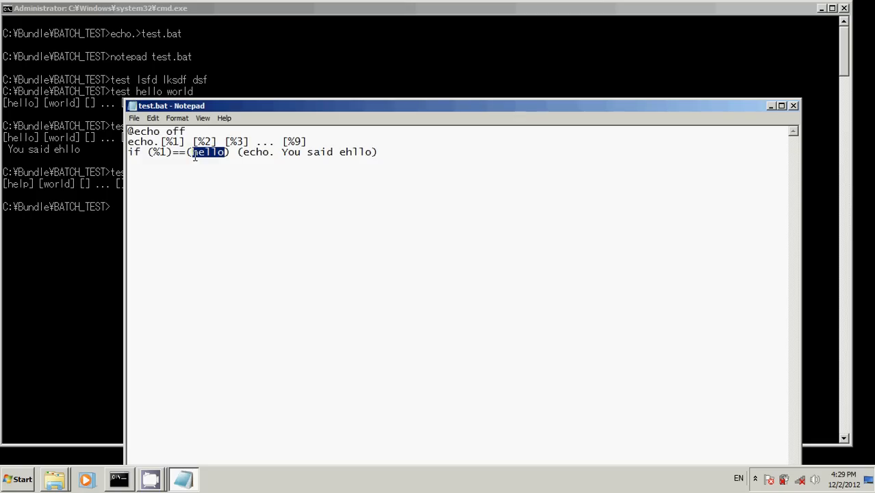
{"action": "key", "text": "alt+tab"}
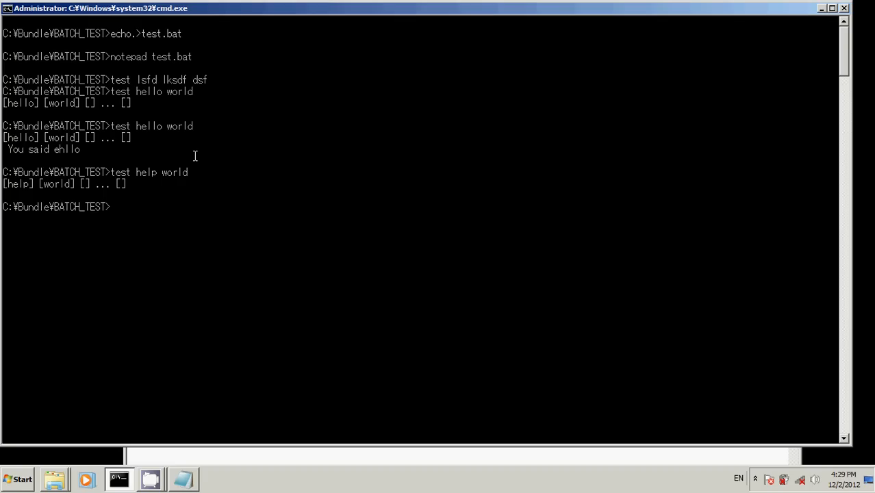
Run matrix, clear the screen, show wordnet -f good and stop the paged output with Ctrl+C.
{"action": "type", "text": "matrix"}
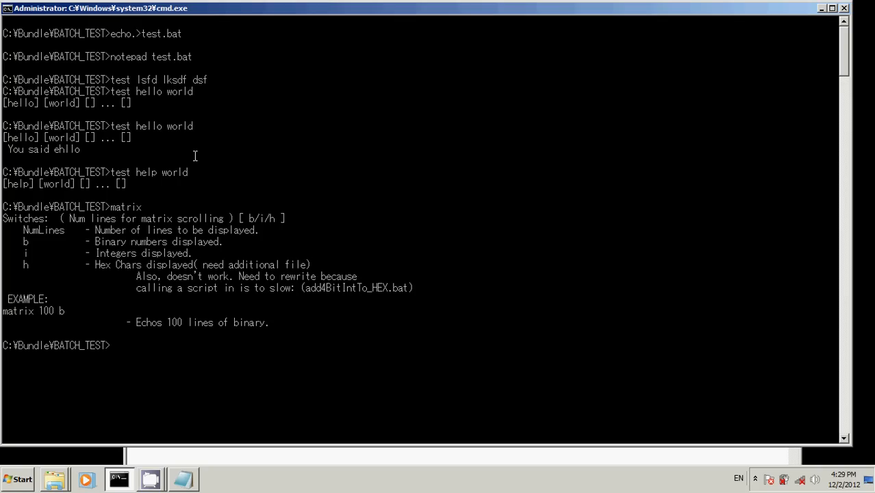
{"action": "type", "text": "wor"}
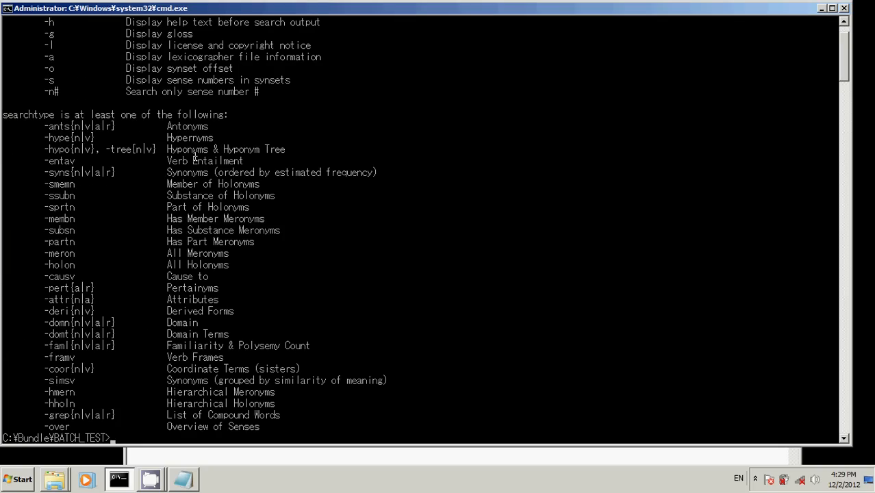
{"action": "type", "text": "cl"}
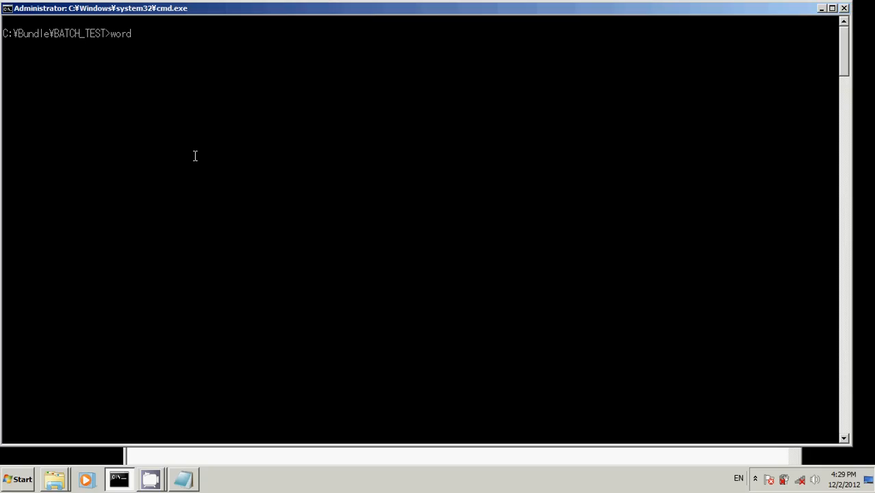
{"action": "type", "text": "net"}
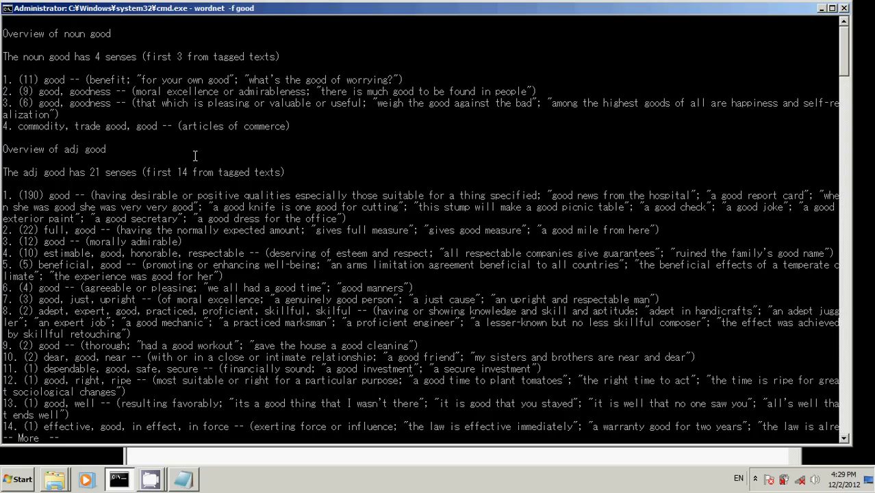
{"action": "key", "text": "ctrl+c"}
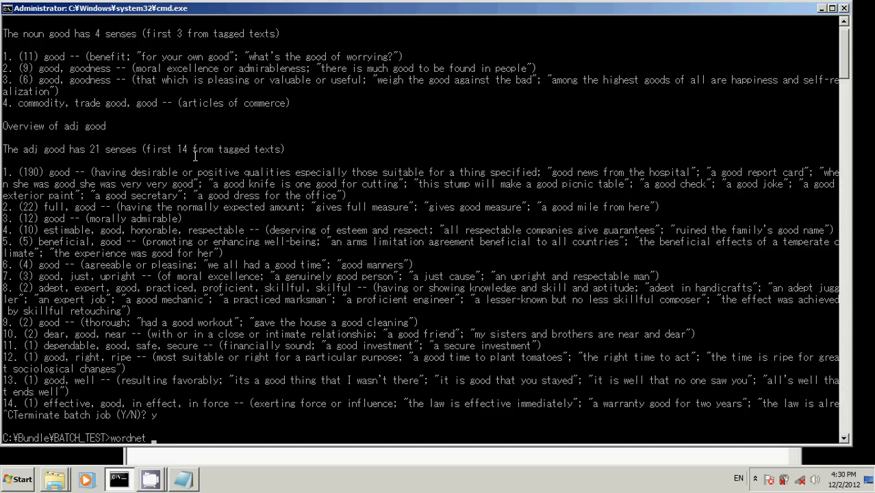
Run wordnet -f hobo to show its single noun sense and clear the stray character at the prompt.
{"action": "type", "text": "-"}
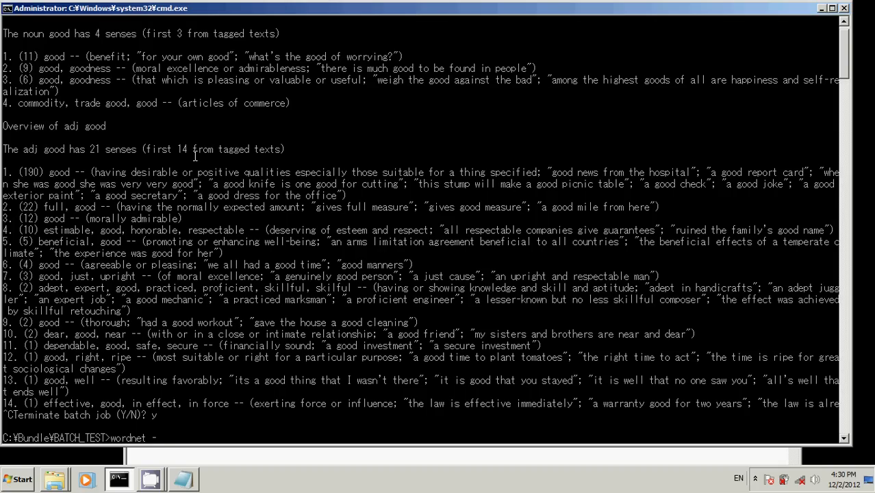
{"action": "type", "text": "f"}
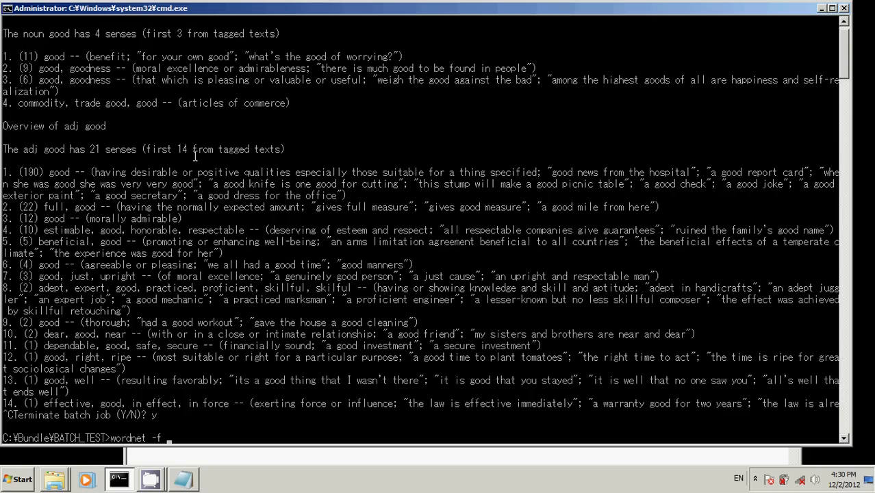
{"action": "type", "text": "goo"}
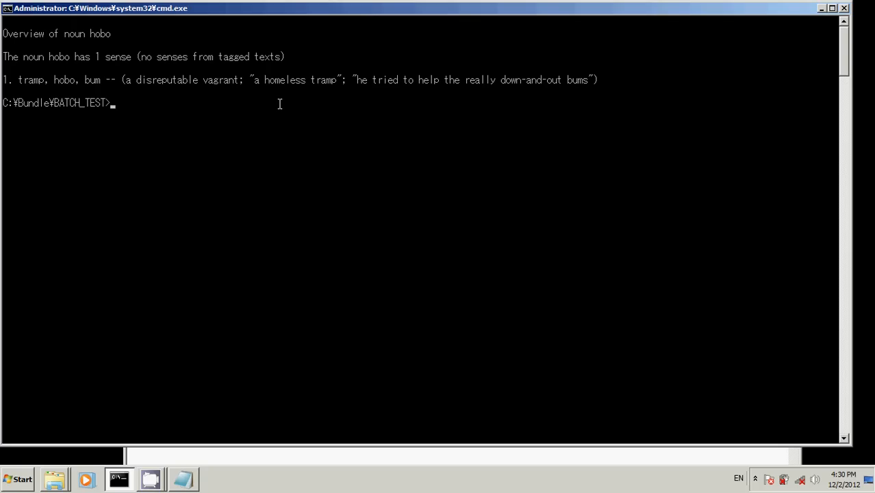
{"action": "type", "text": "wordnet -f hobo"}
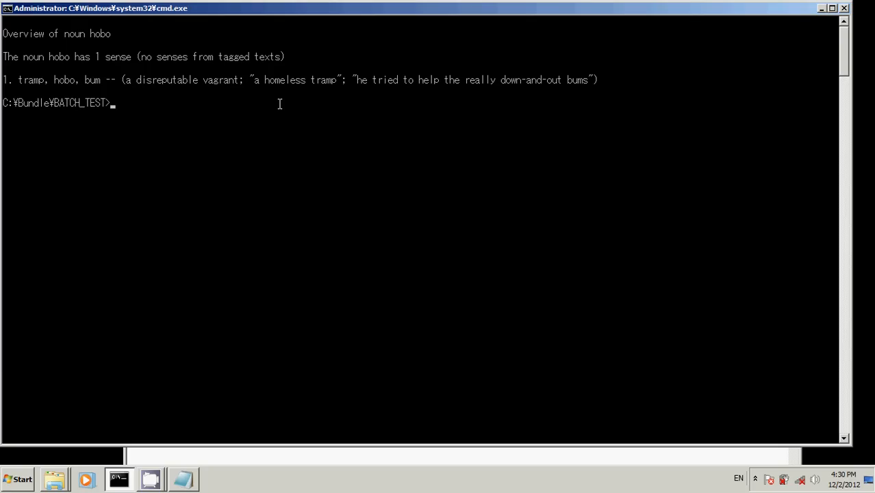
{"action": "type", "text": "n"}
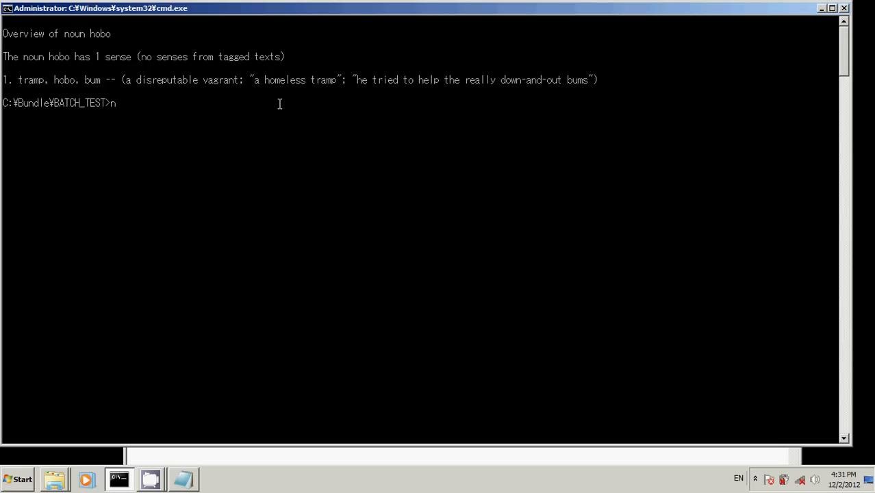
{"action": "key", "text": "Backspace"}
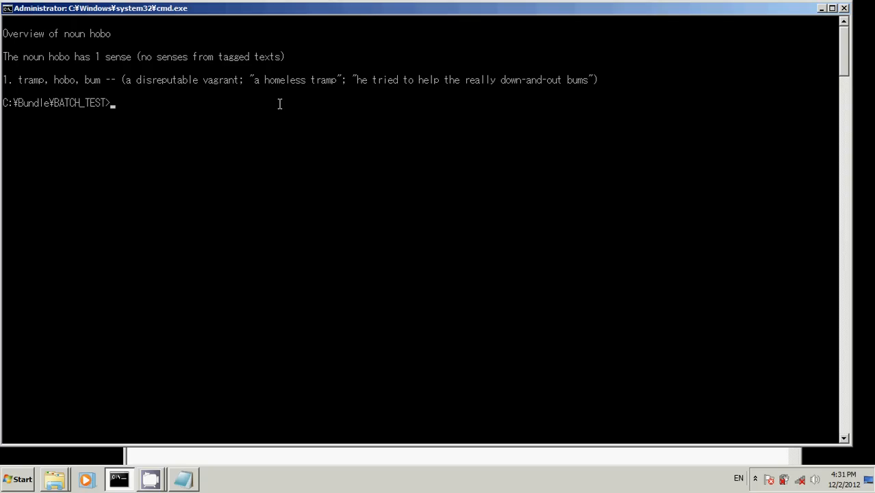
List the folder's .bat files with dir *.bat and convert 0x23 with tobinary.
{"action": "type", "text": "dir *.b"}
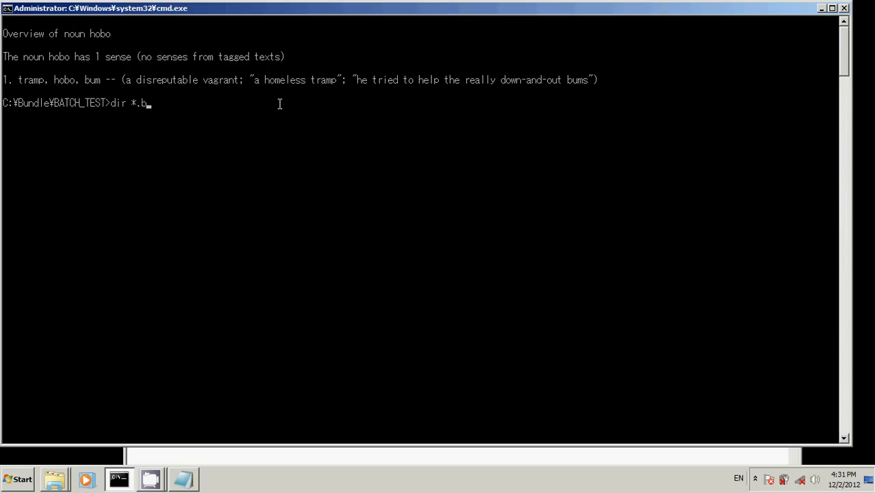
{"action": "key", "text": "enter"}
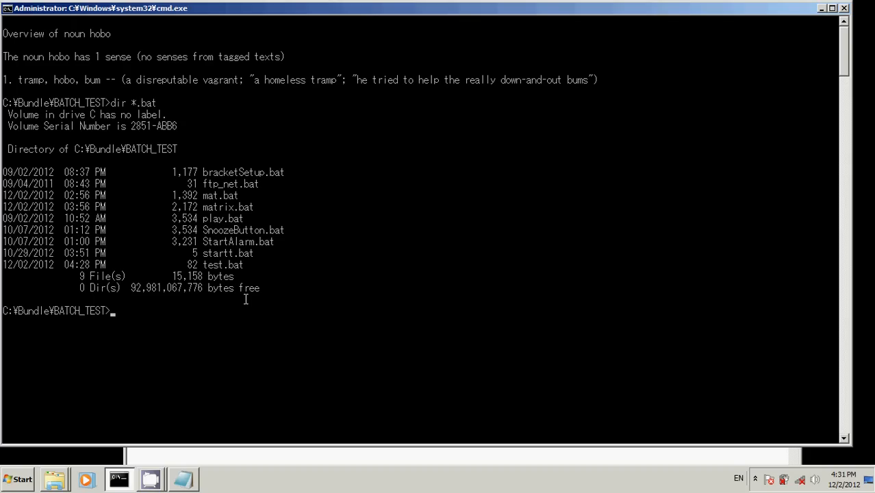
{"action": "type", "text": "tob"}
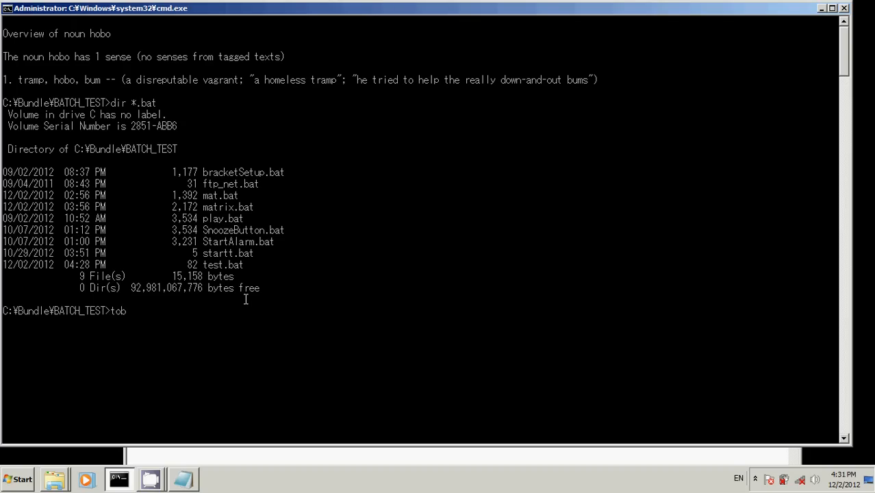
{"action": "type", "text": "inary"}
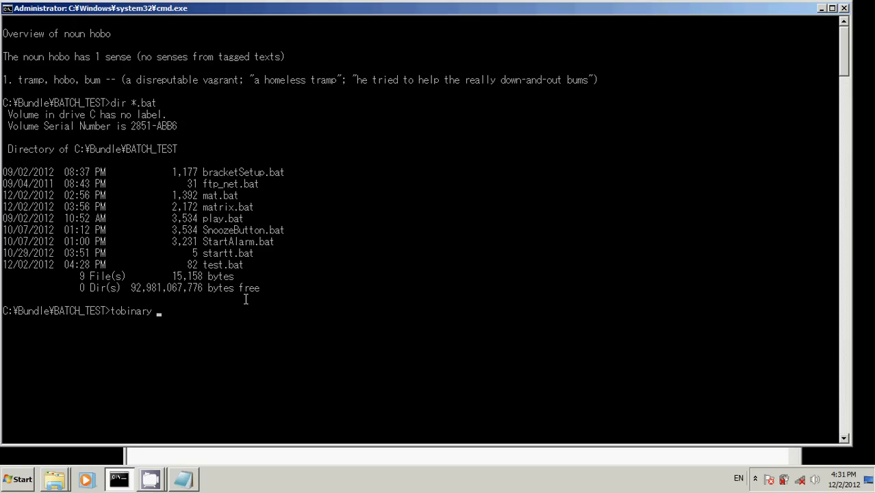
{"action": "type", "text": "0x"}
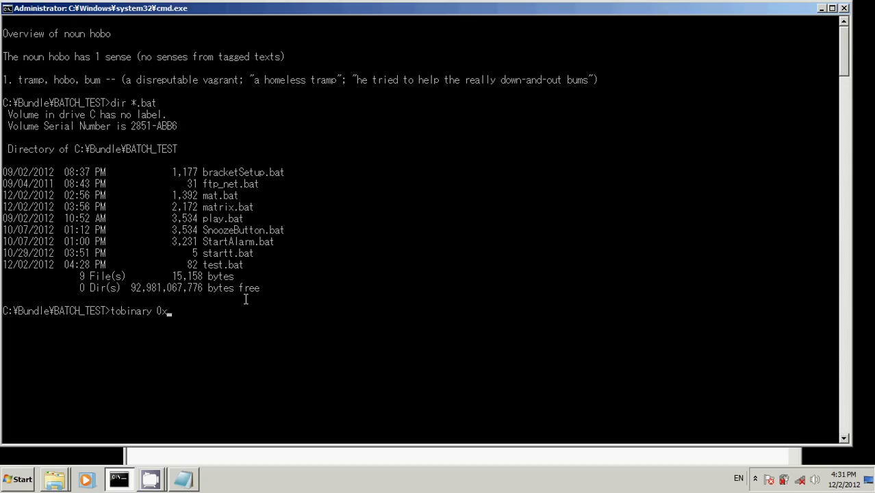
{"action": "type", "text": "23"}
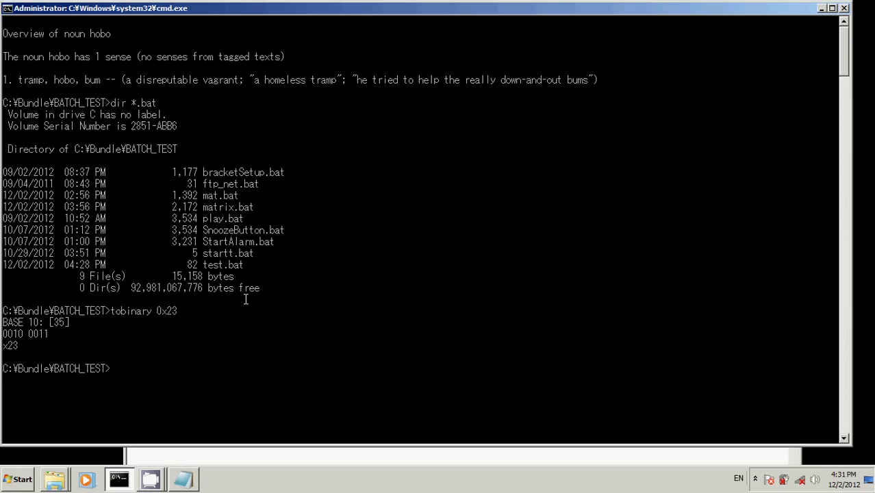
Convert 0x44a3 with tobinary, then run tobinary 0x23 again.
{"action": "type", "text": "tobinary 0x23"}
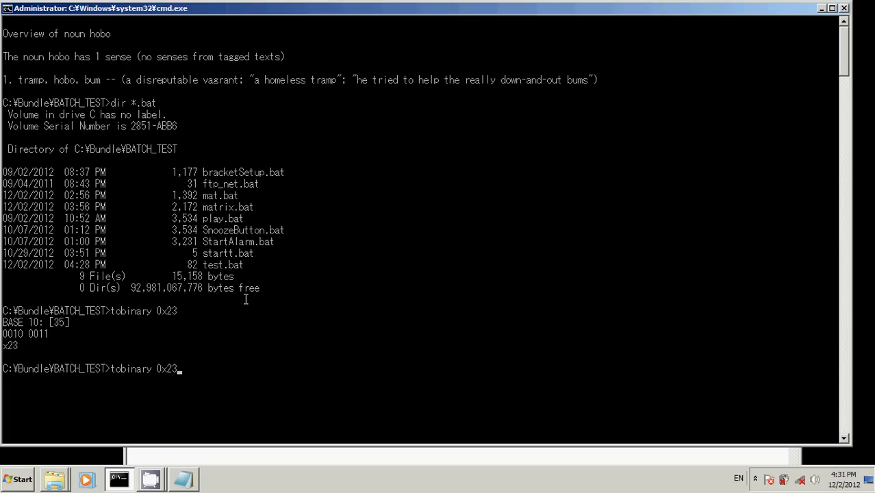
{"action": "key", "text": "Backspace"}
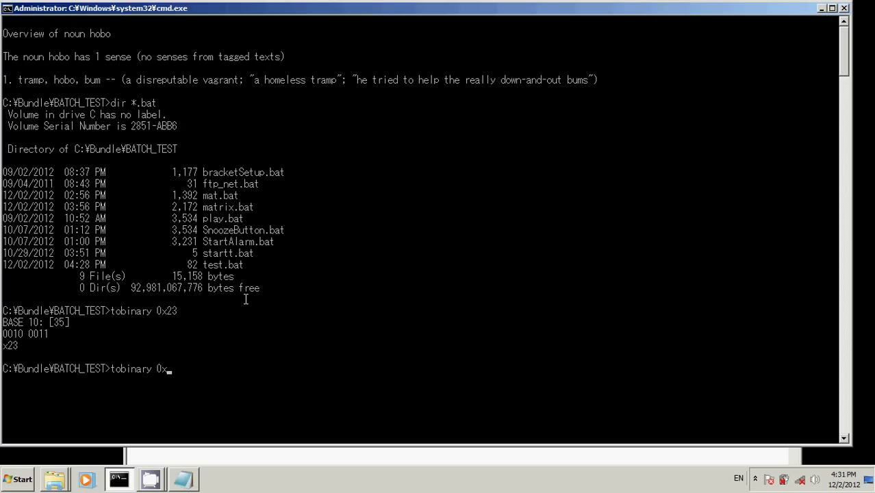
{"action": "type", "text": "44v"}
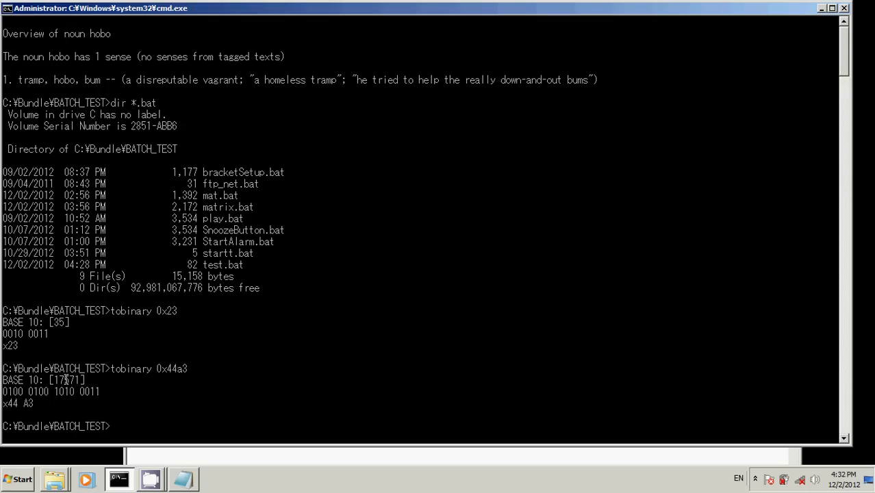
{"action": "type", "text": "tobinary 0x23"}
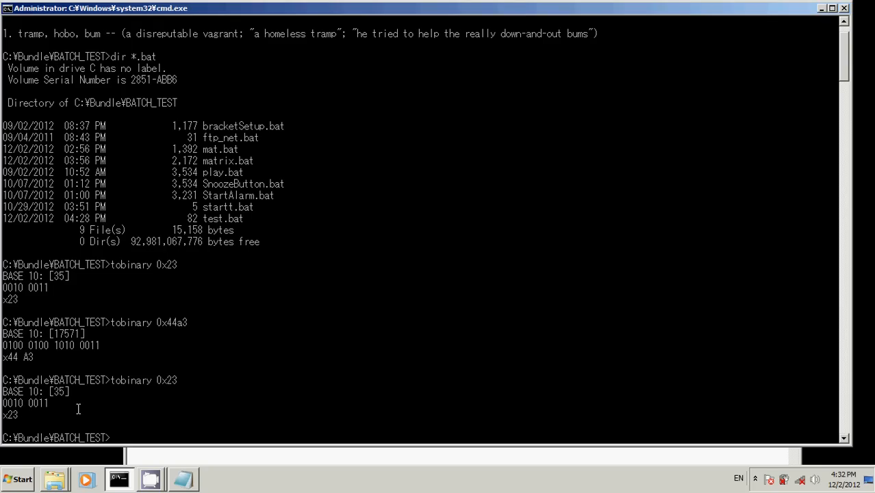
{"action": "mouse_move", "coordinate": [111, 416]}
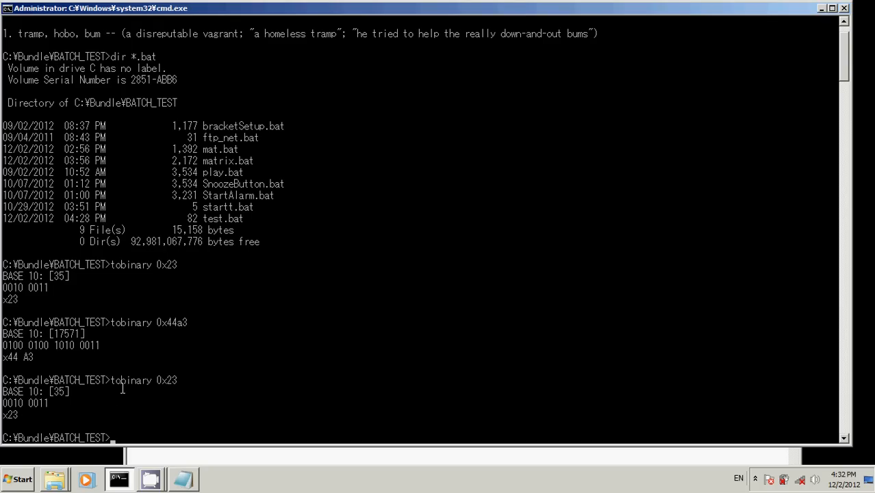
Confirm toBinary.bat in C:\windows\system32 and list that folder's 24 .bat files.
{"action": "type", "text": "dir"}
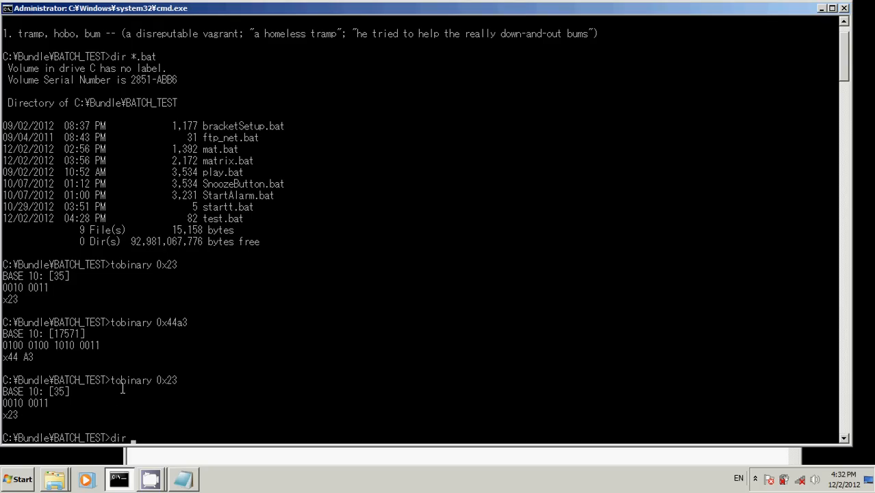
{"action": "type", "text": "C:\\windo"}
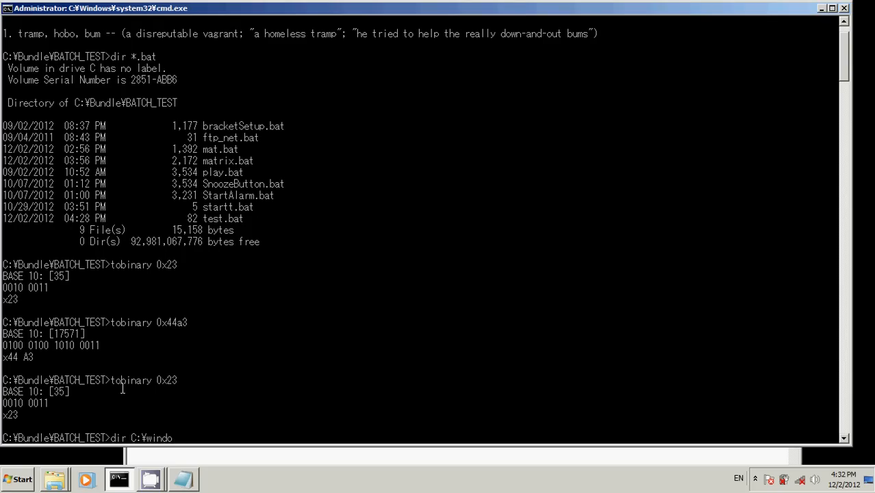
{"action": "type", "text": "ws\\system32\\"}
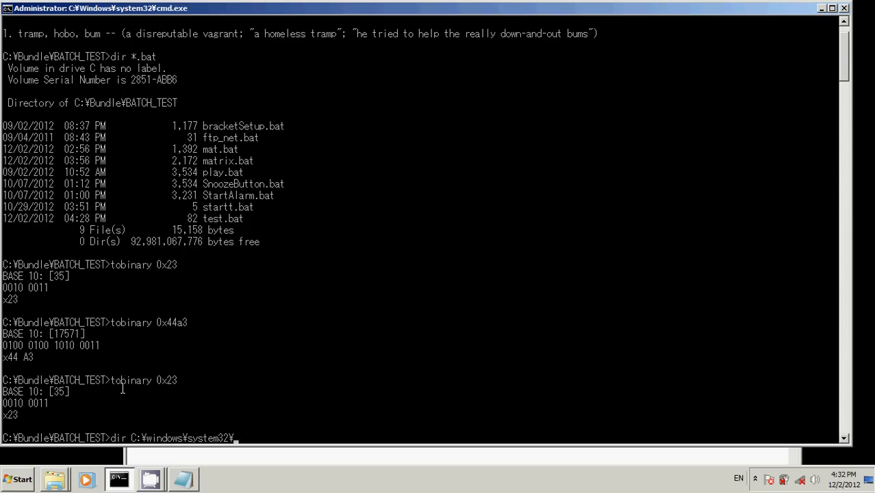
{"action": "type", "text": "tobinary.bat"}
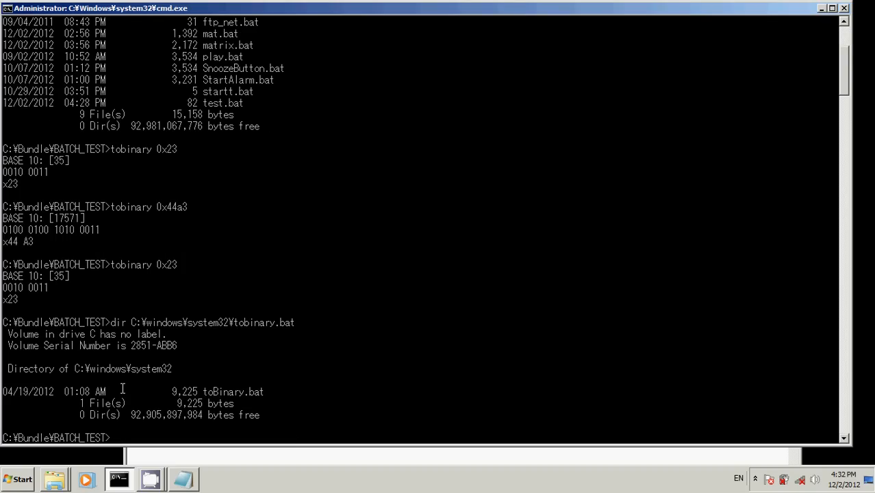
{"action": "mouse_move", "coordinate": [238, 388]}
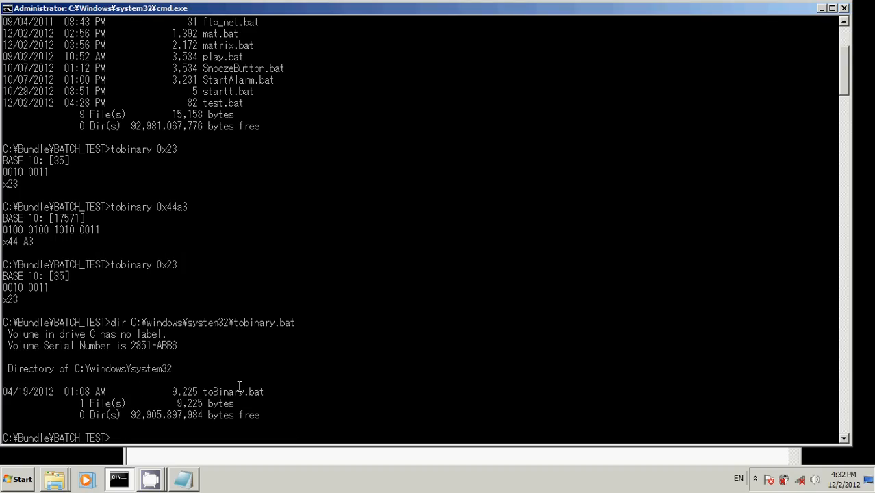
{"action": "type", "text": "dir C:\\windows\\system32\\tobinary.b"}
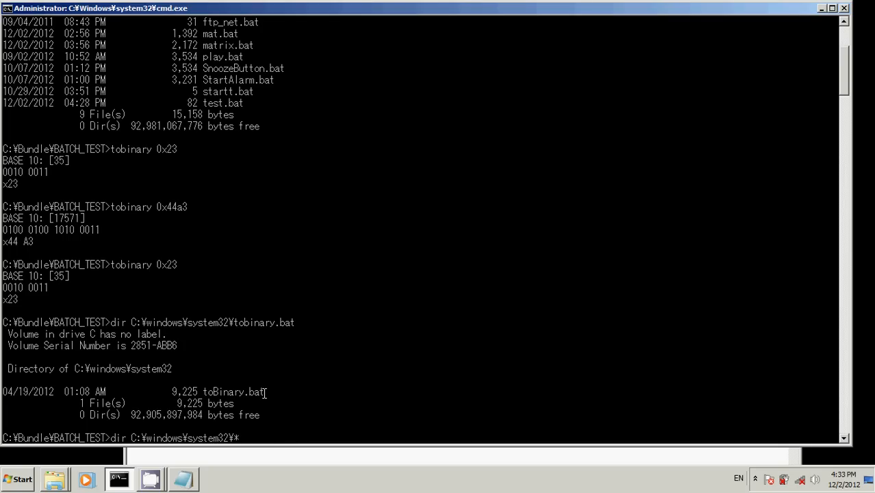
{"action": "type", "text": ".bat"}
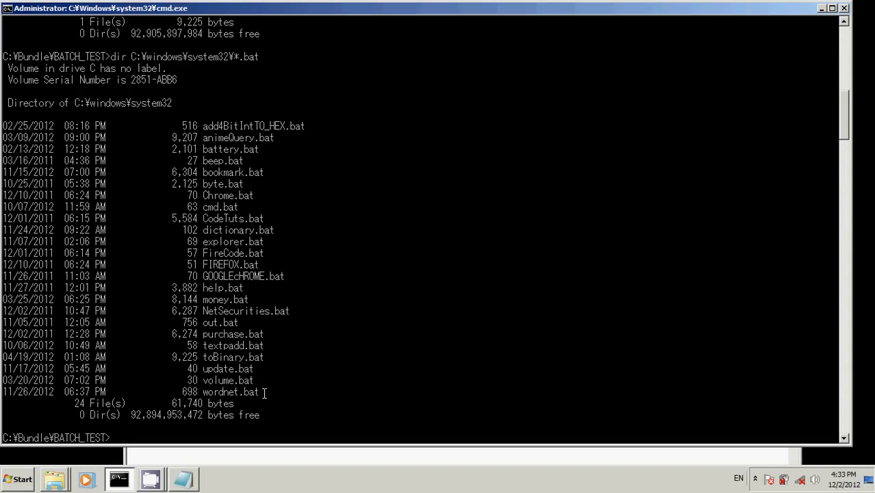
{"action": "mouse_move", "coordinate": [286, 367]}
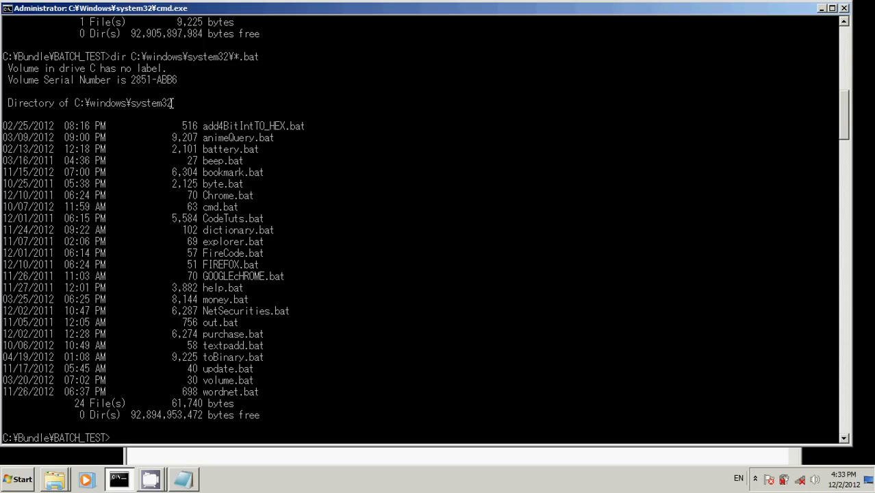
{"action": "type", "text": "notepad C:¥windows¥system"}
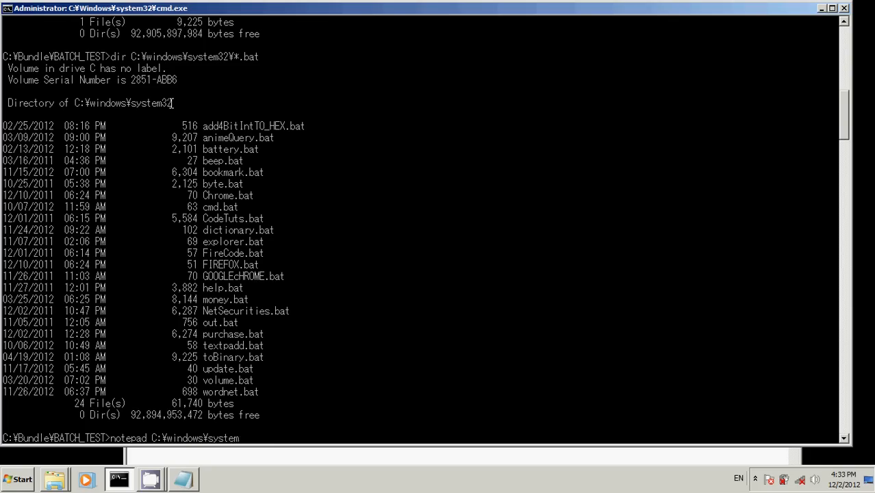
{"action": "type", "text": "32¥boo"}
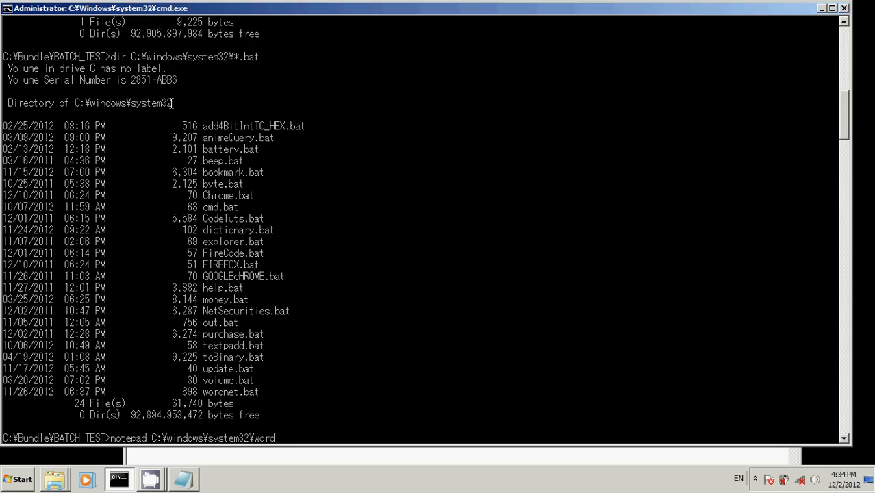
{"action": "key", "text": "Return"}
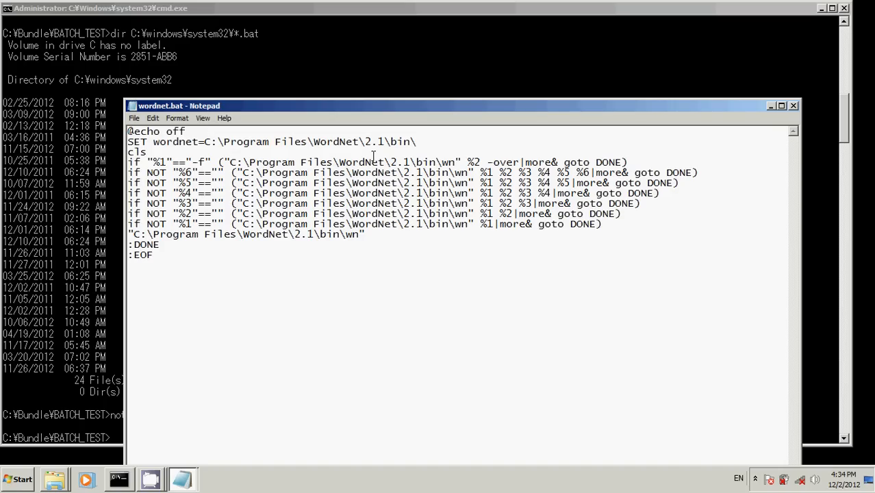
{"action": "left_click_drag", "start_coordinate": [211, 141], "coordinate": [416, 141]}
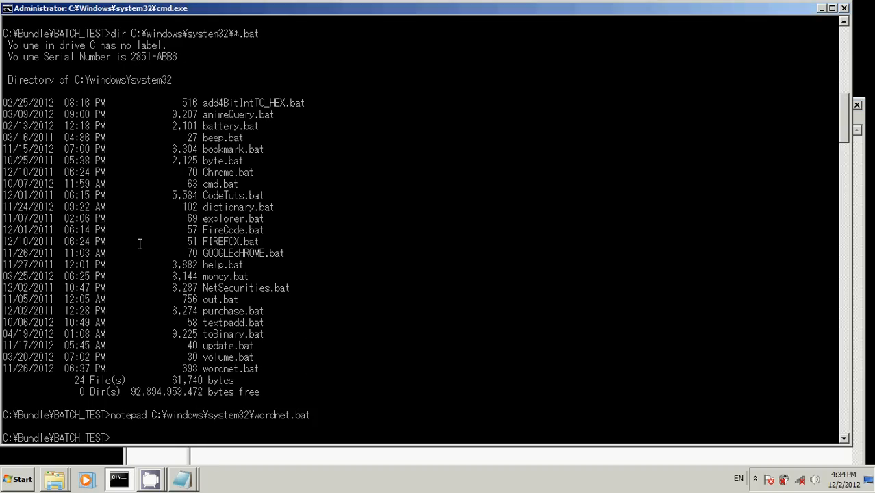
Change into the WordNet bin folder and echo the word-related variable values.
{"action": "type", "text": "c"}
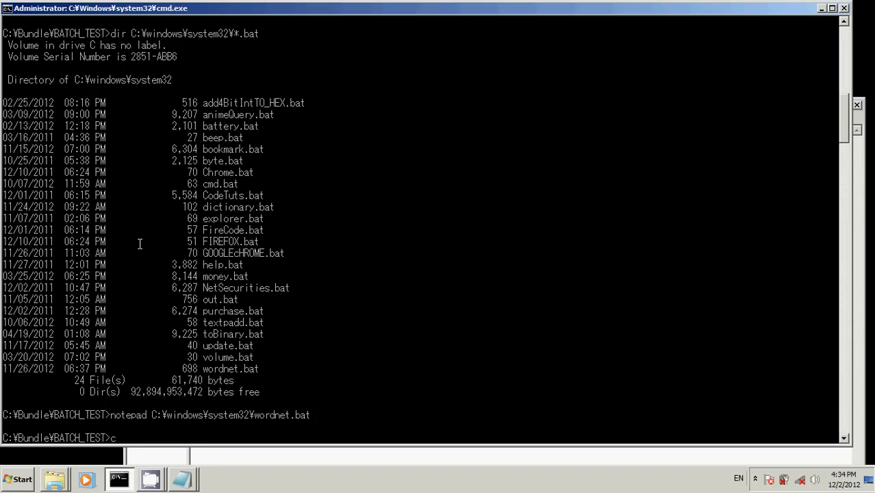
{"action": "type", "text": "d %wordnet%"}
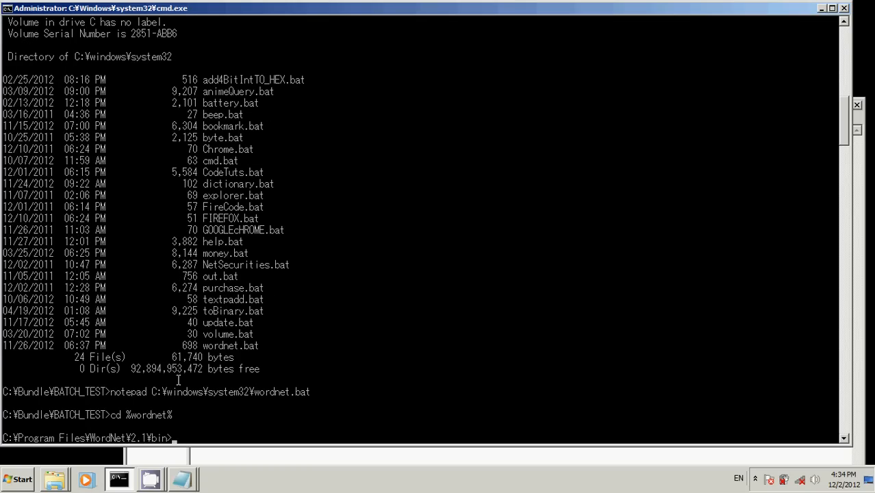
{"action": "type", "text": "echo."}
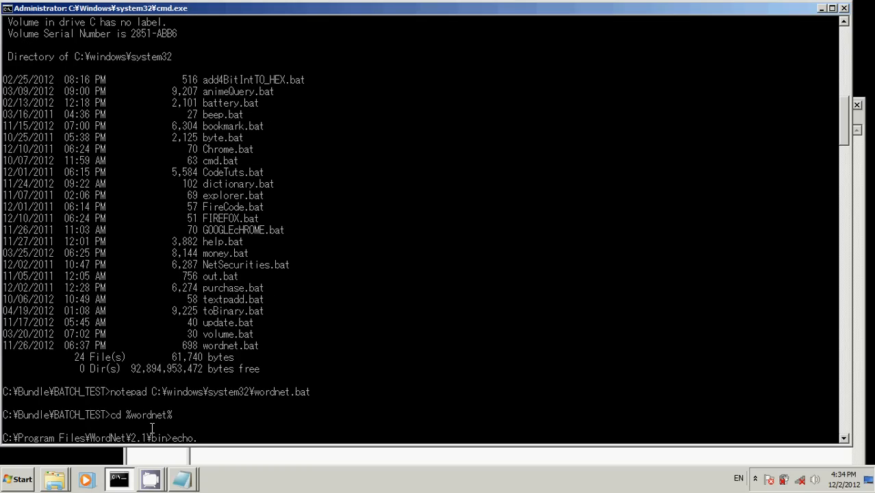
{"action": "type", "text": "%wo"}
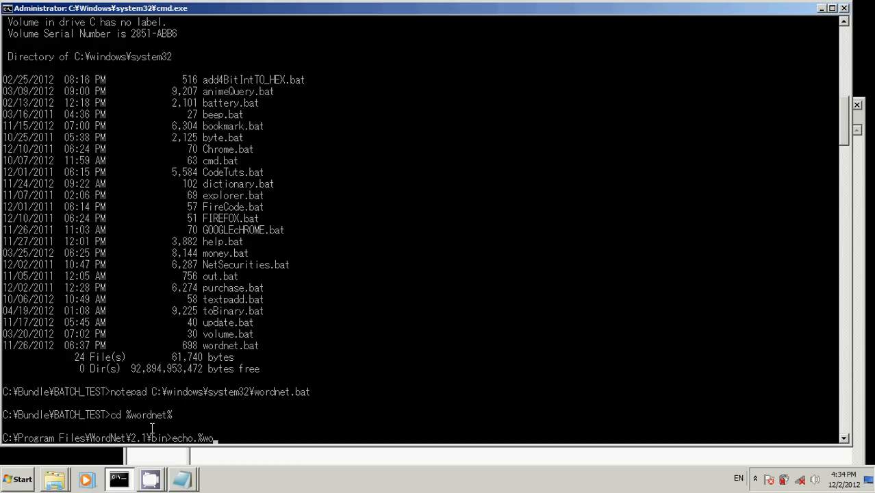
{"action": "type", "text": "rdenet%"}
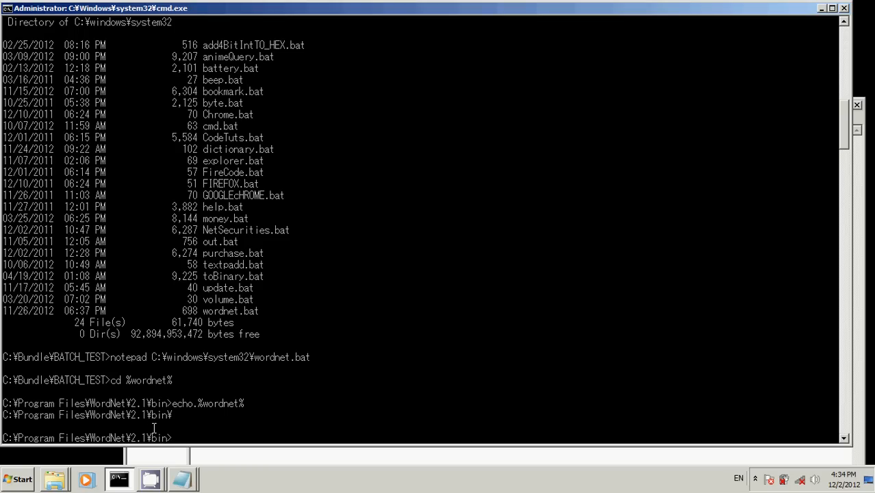
{"action": "double_click", "coordinate": [238, 141]}
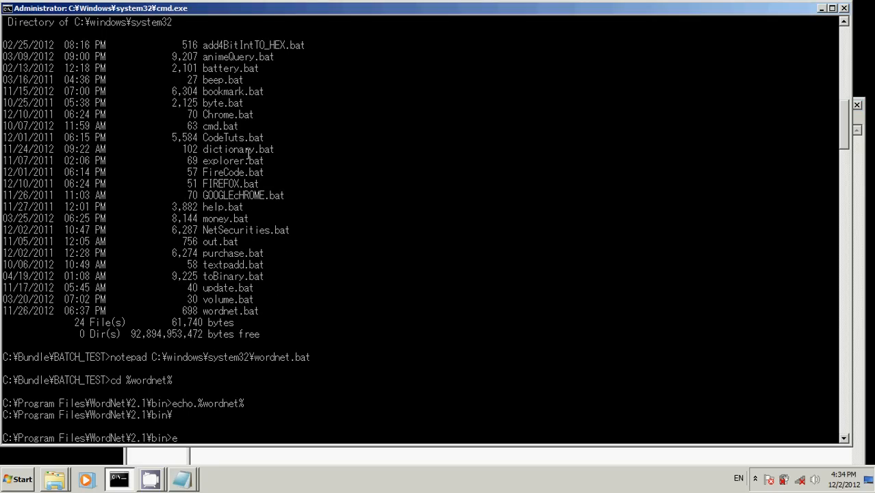
Echo %HEX% and %binary% (100011) and list the wn.exe and wnb.exe executables.
{"action": "type", "text": "cho.%EHX%"}
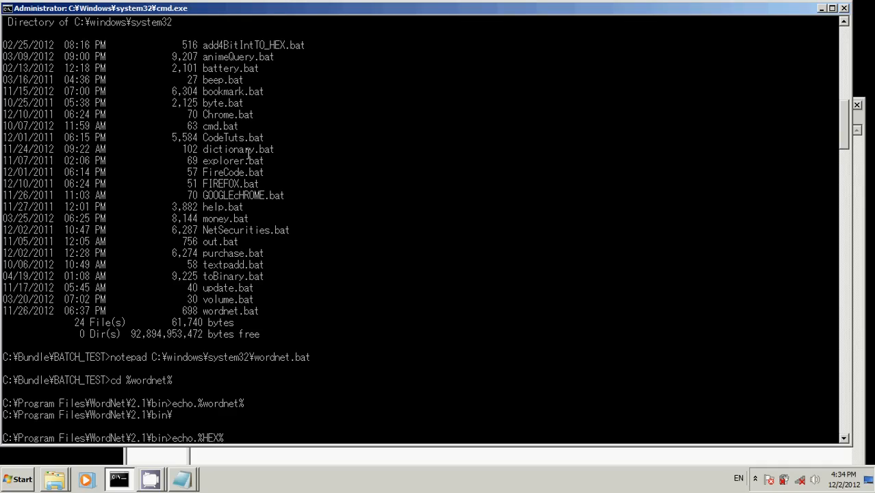
{"action": "key", "text": "Return"}
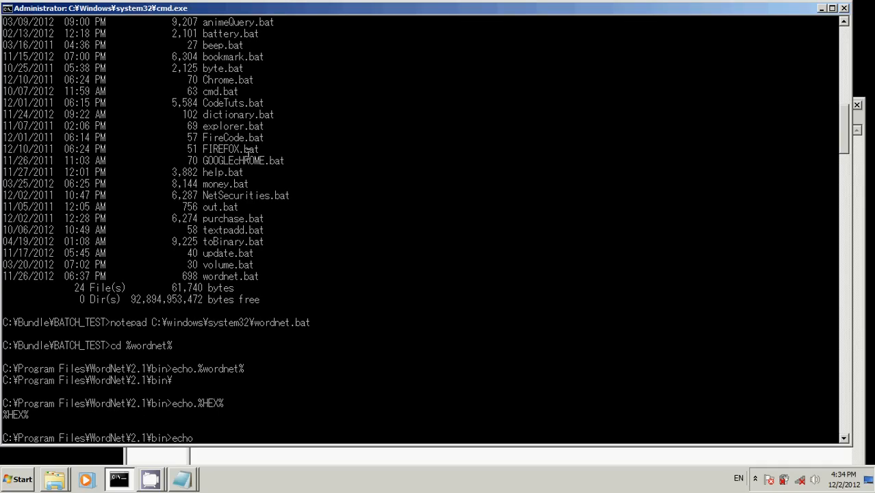
{"action": "type", "text": ".%binary%"}
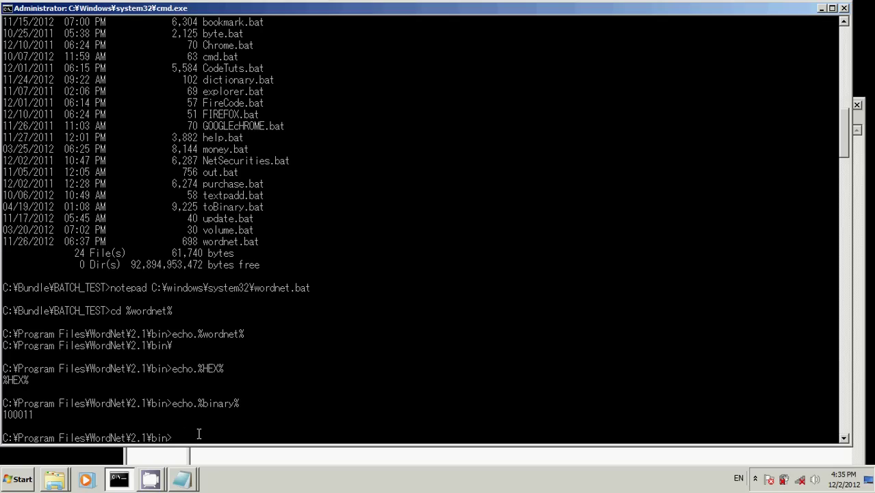
{"action": "type", "text": "dir *hexe"}
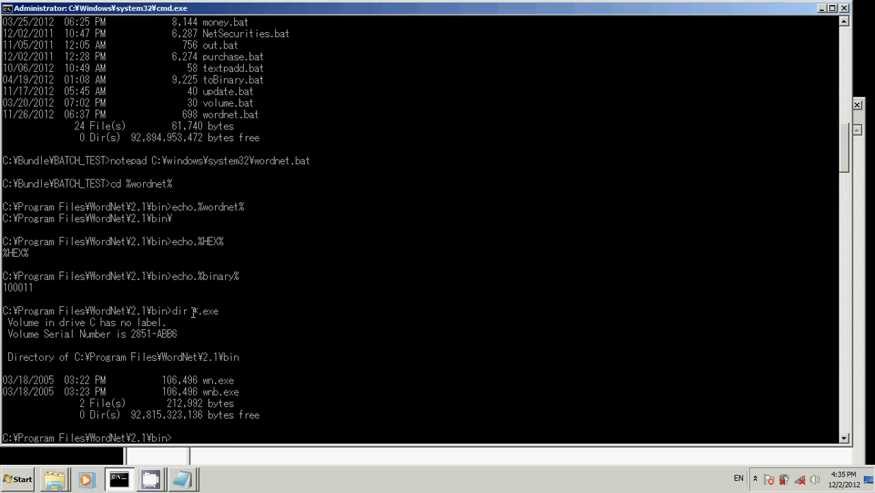
{"action": "mouse_move", "coordinate": [212, 318]}
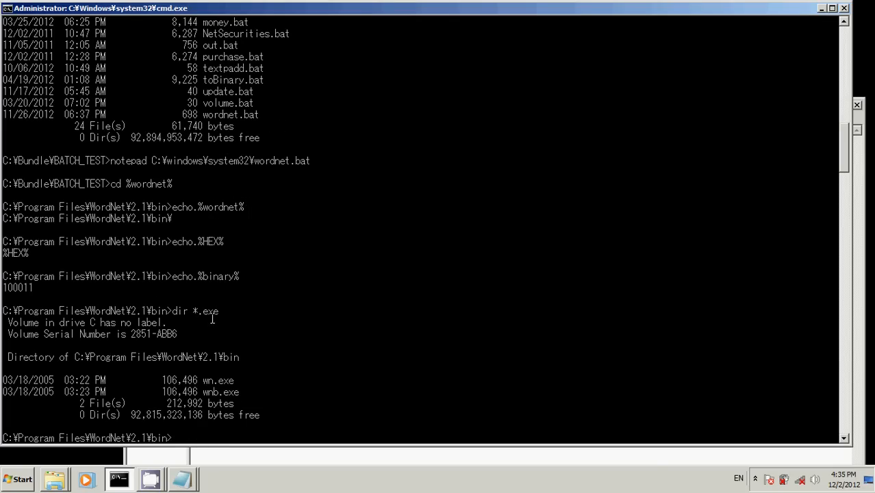
{"action": "mouse_move", "coordinate": [212, 391]}
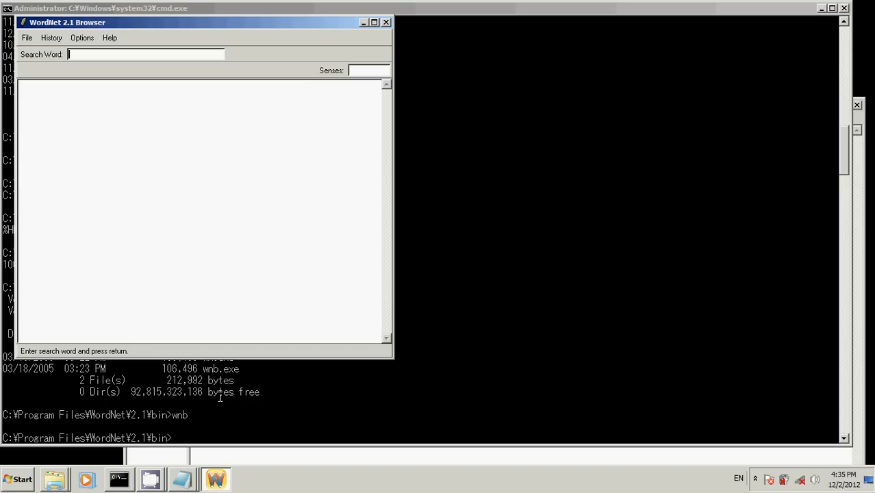
{"action": "mouse_move", "coordinate": [183, 88]}
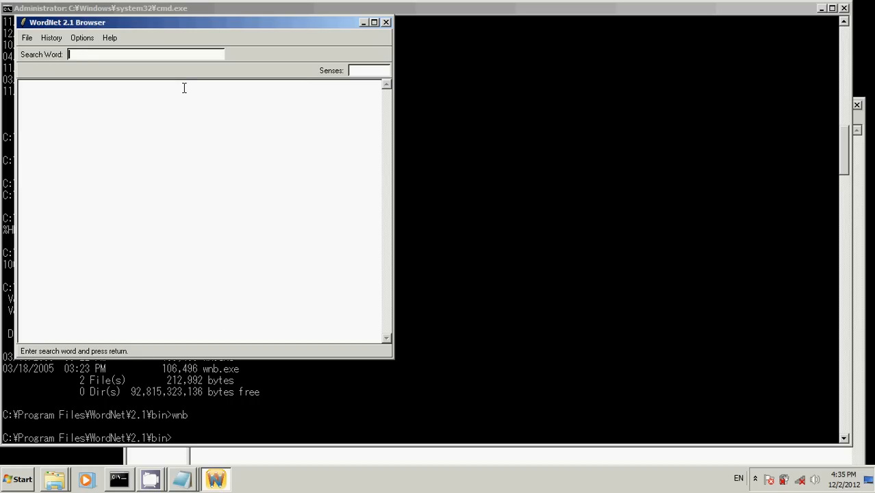
{"action": "type", "text": "hobo"}
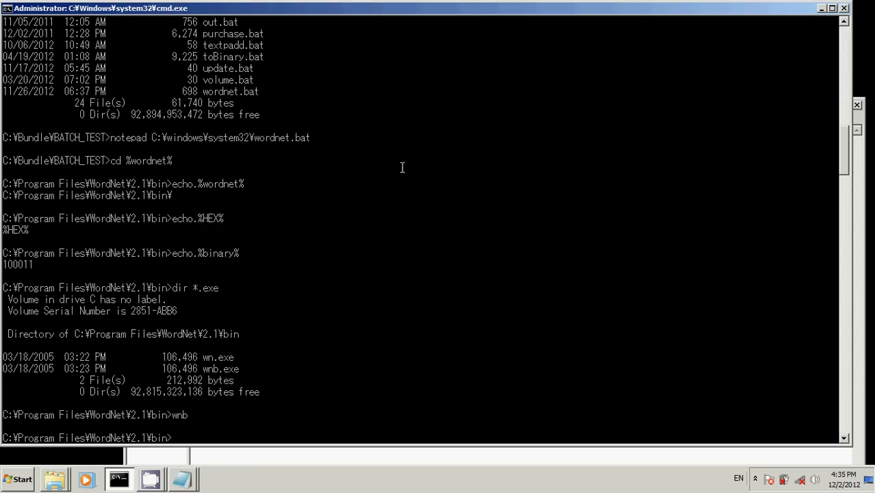
Run wn /? and then wn alone, scrolling through WordNet's usage and search-type list.
{"action": "type", "text": "wn"}
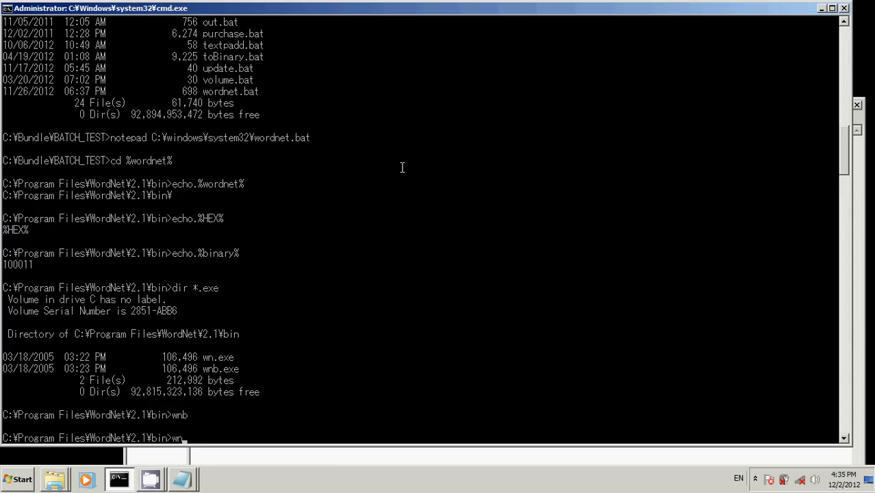
{"action": "type", "text": "/?"}
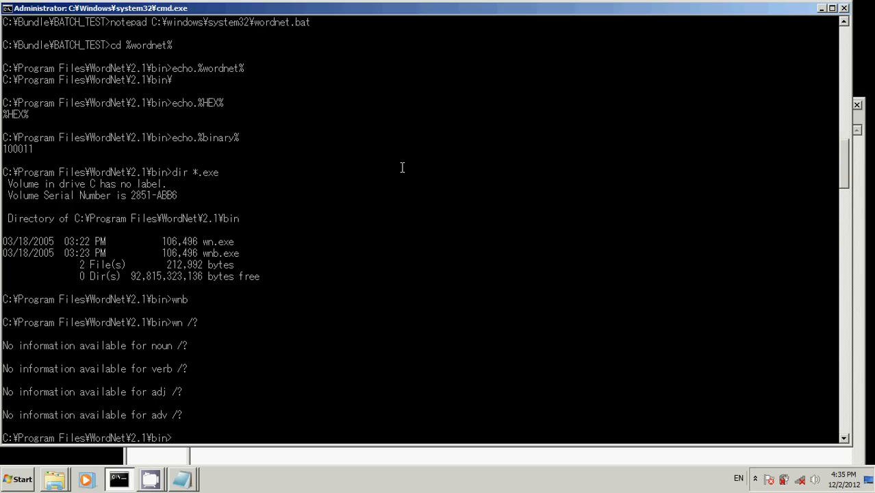
{"action": "type", "text": "wn"}
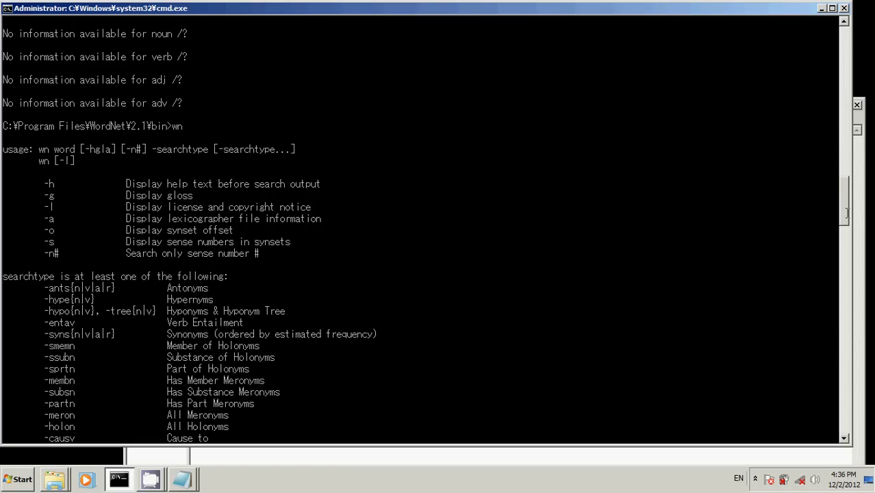
{"action": "scroll", "scroll_direction": "down", "scroll_amount": 3}
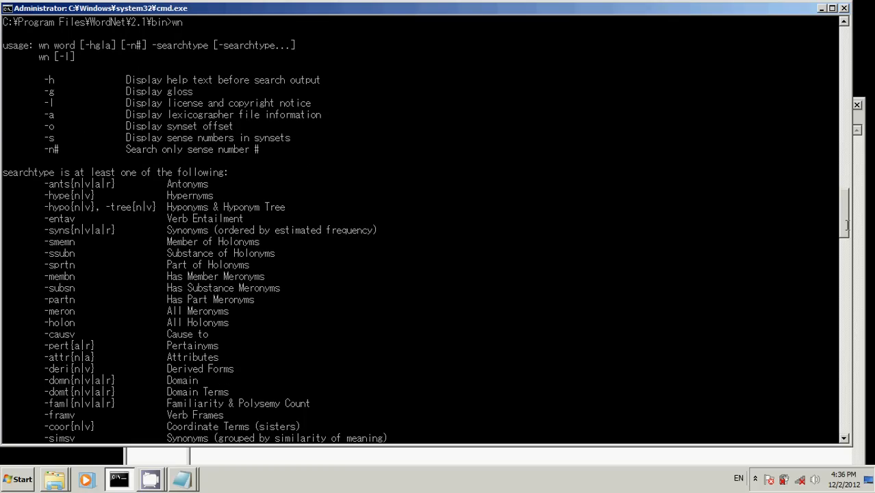
{"action": "scroll", "scroll_direction": "down", "scroll_amount": 3}
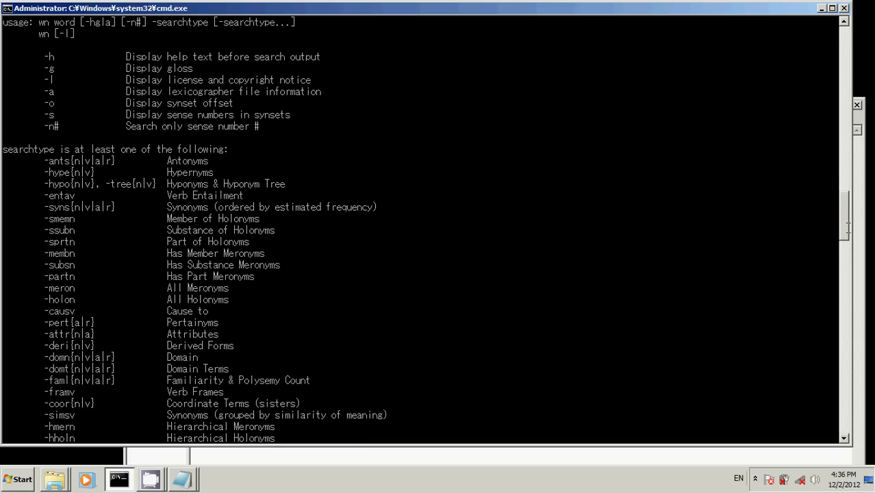
{"action": "scroll", "scroll_direction": "down", "scroll_amount": 3}
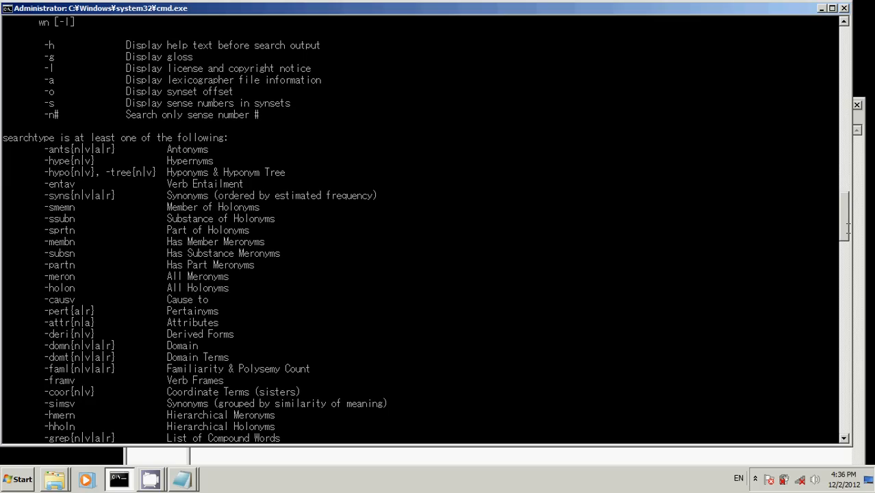
{"action": "scroll", "scroll_direction": "down", "scroll_amount": 3}
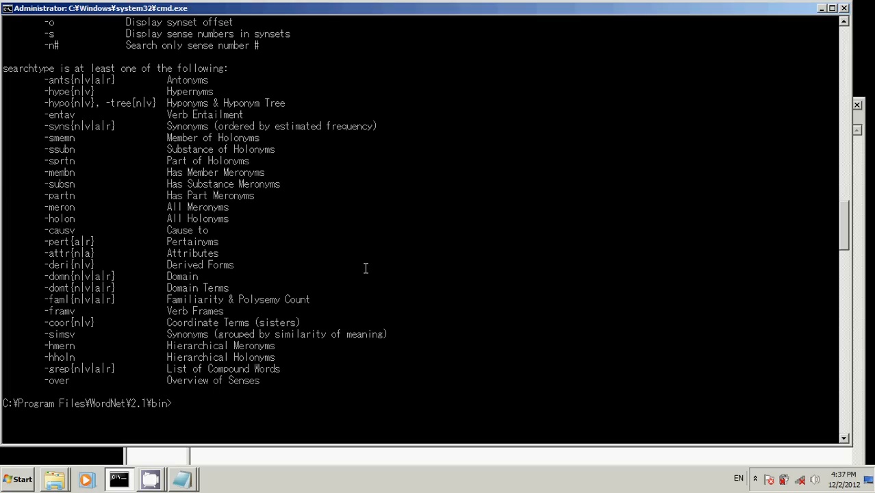
Run the WordNet overview lookup for good, correcting the misordered 'wn -over good' attempt.
{"action": "type", "text": "wn"}
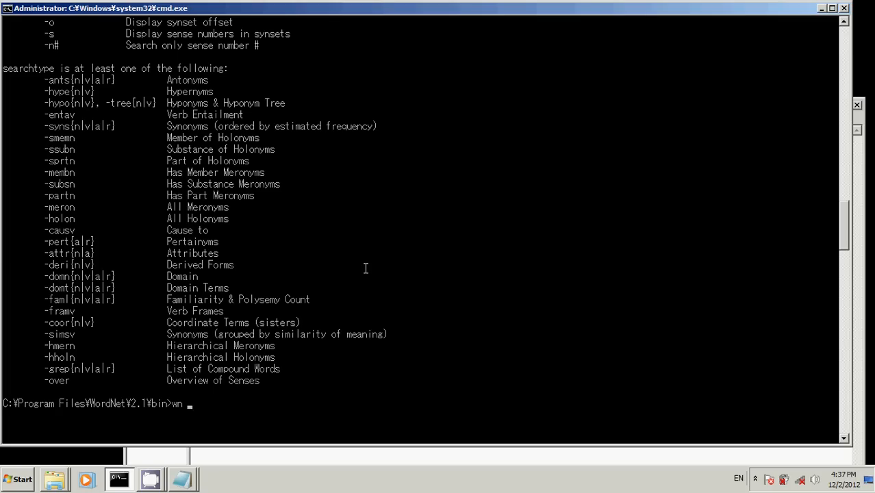
{"action": "type", "text": "-over"}
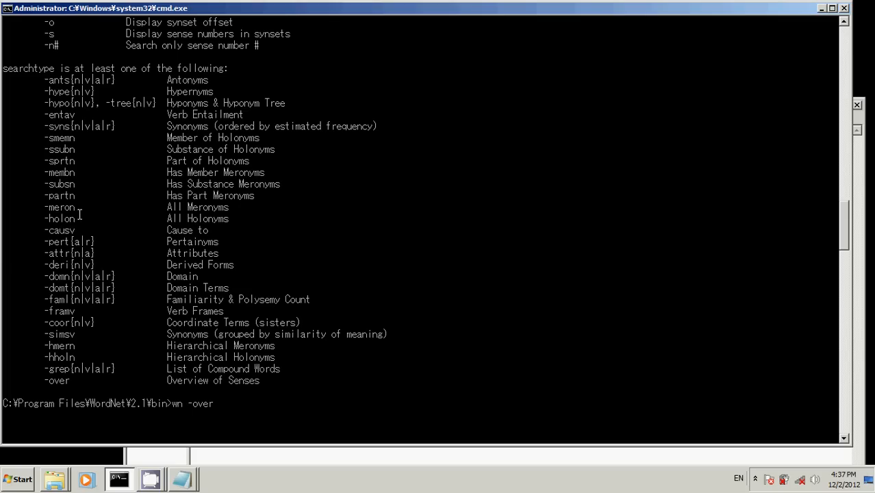
{"action": "mouse_move", "coordinate": [158, 242]}
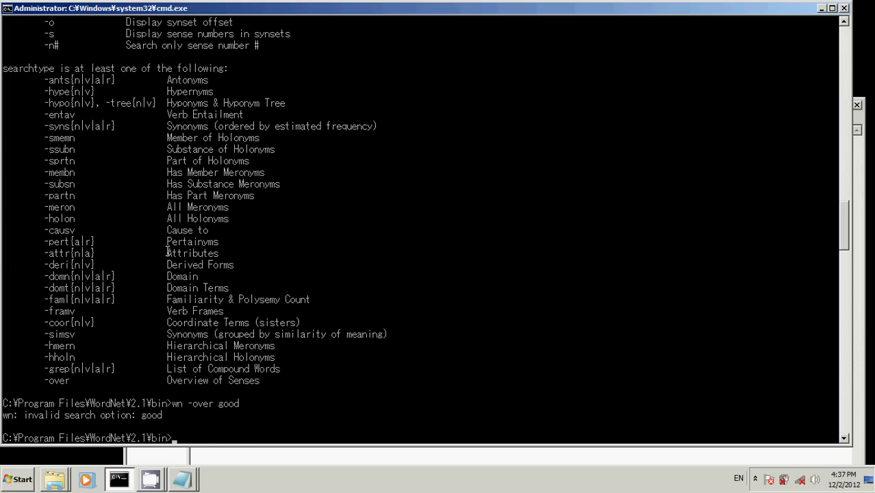
{"action": "type", "text": "wn -over good"}
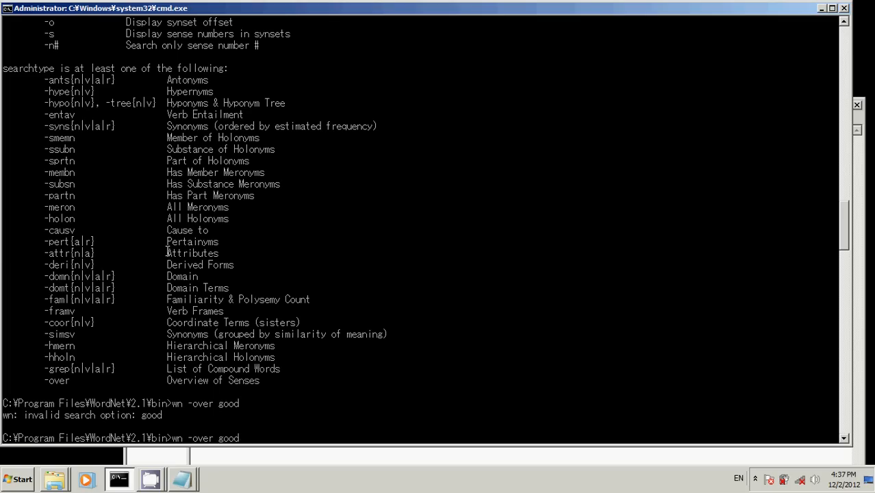
{"action": "key", "text": "BackSpace"}
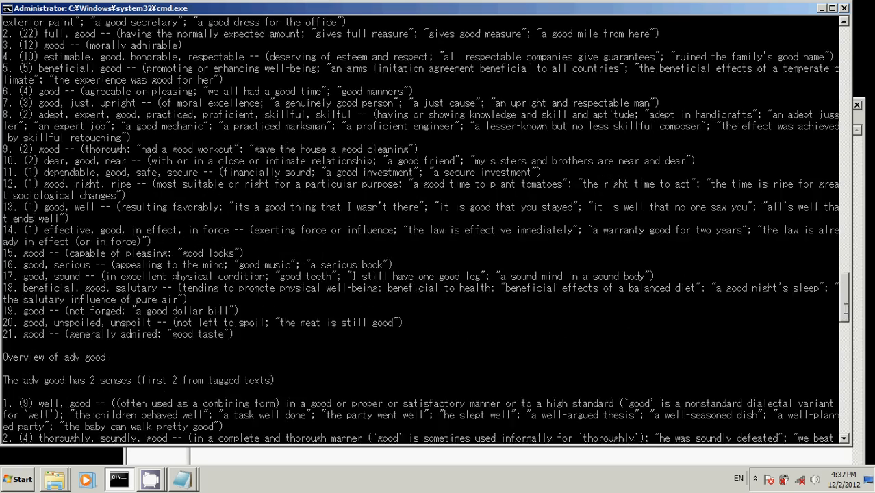
{"action": "scroll", "scroll_direction": "down", "scroll_amount": 3}
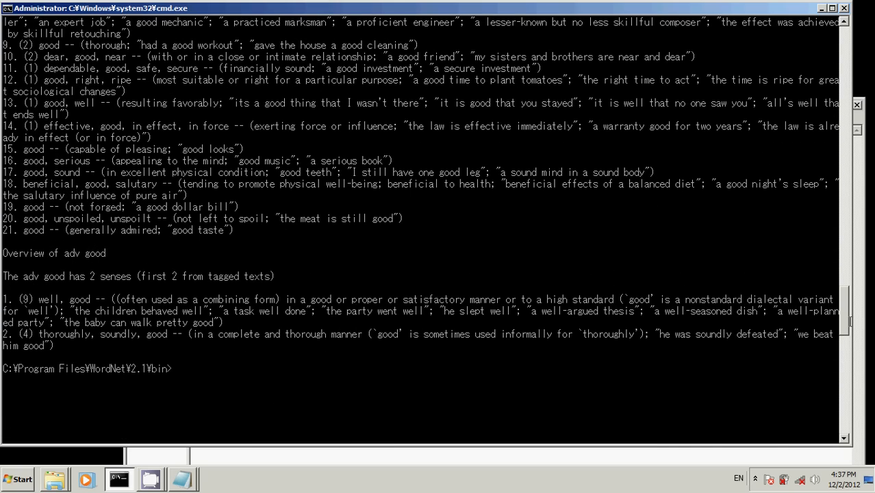
Run wn good -over|more to page the overview of good's senses one screen at a time.
{"action": "type", "text": "wn good -over"}
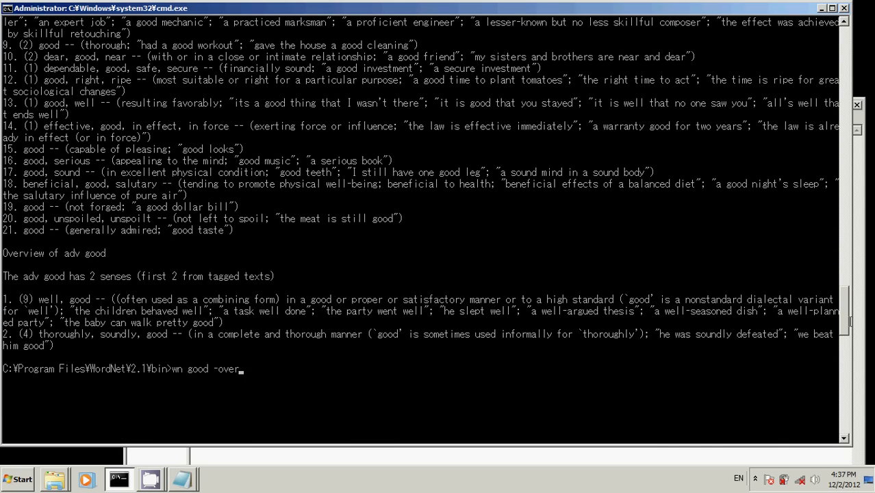
{"action": "type", "text": "more"}
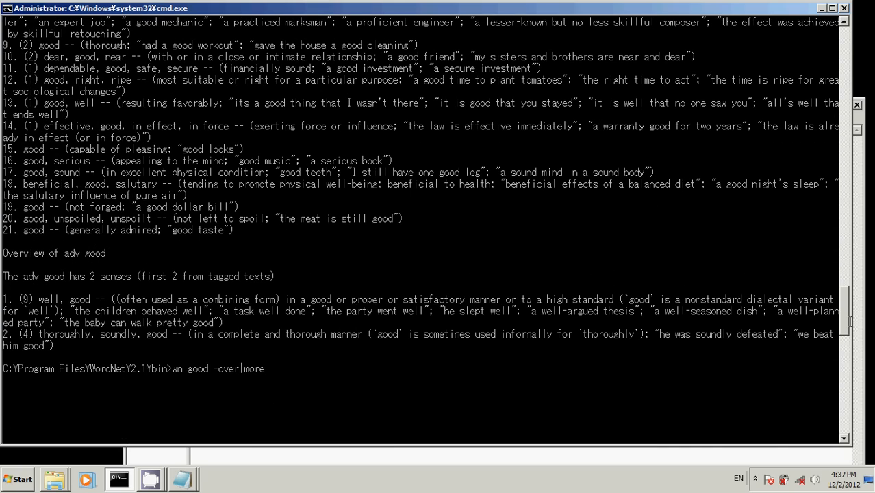
{"action": "key", "text": "Return"}
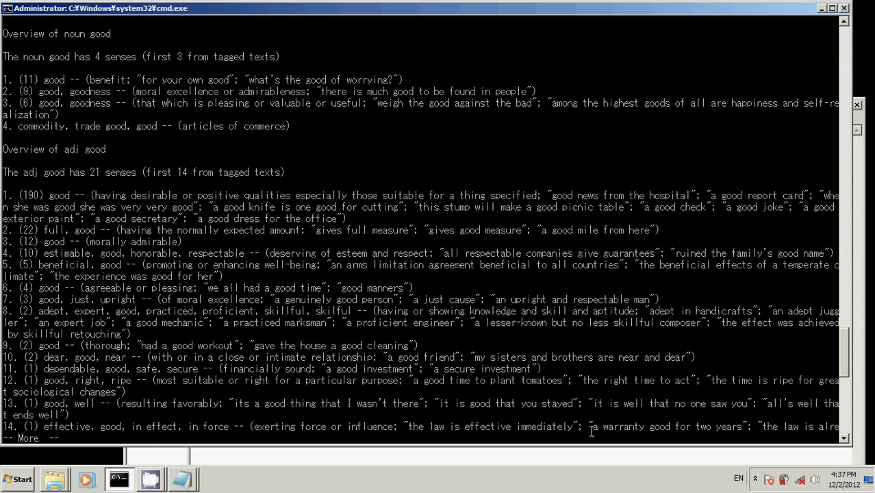
{"action": "scroll", "scroll_direction": "down", "scroll_amount": 3}
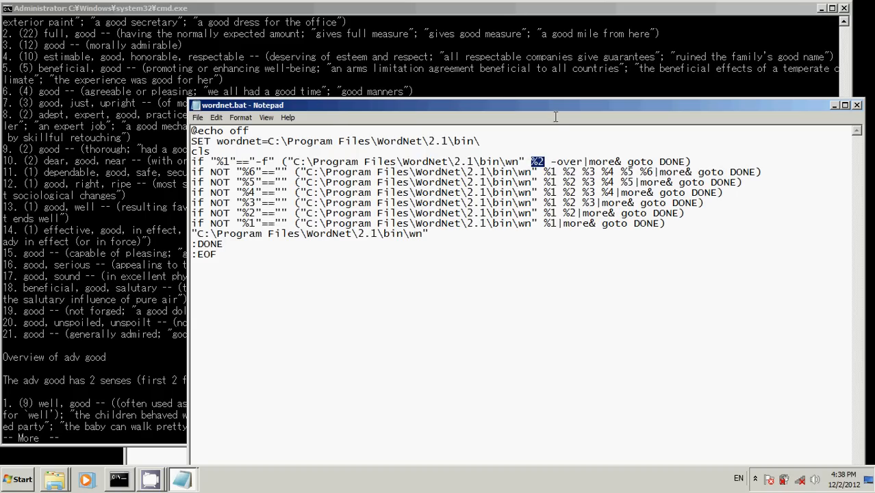
{"action": "mouse_move", "coordinate": [279, 152]}
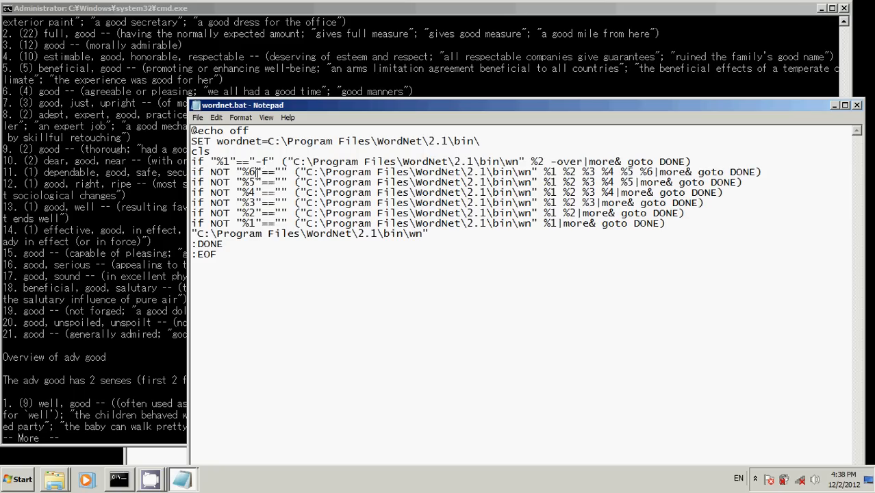
{"action": "double_click", "coordinate": [249, 173]}
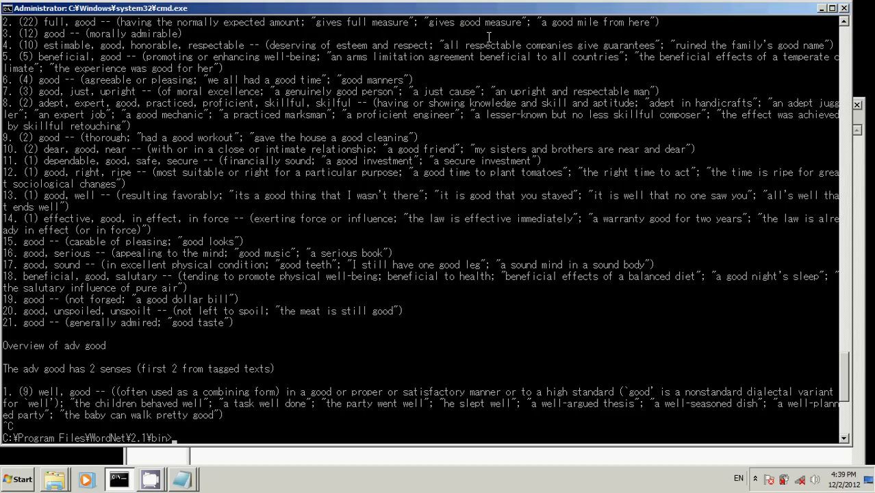
Run wordnet -f define to show the verb define's four senses.
{"action": "type", "text": "wordnet -"}
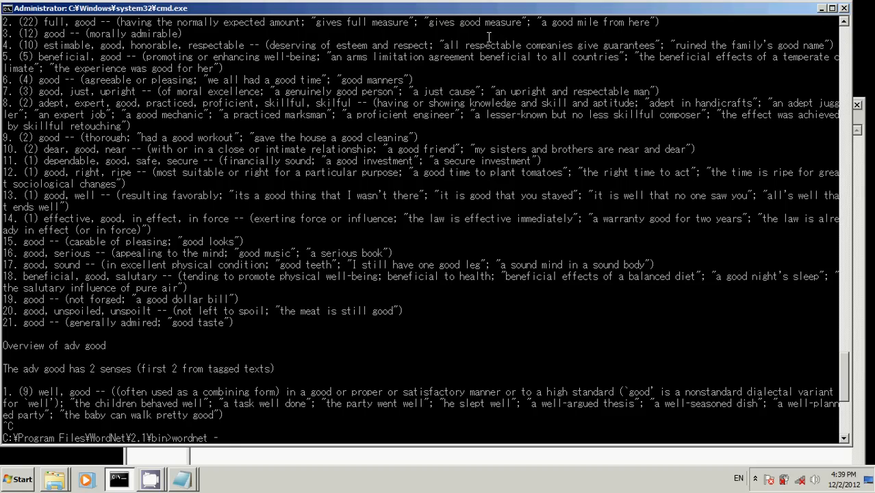
{"action": "type", "text": "f d"}
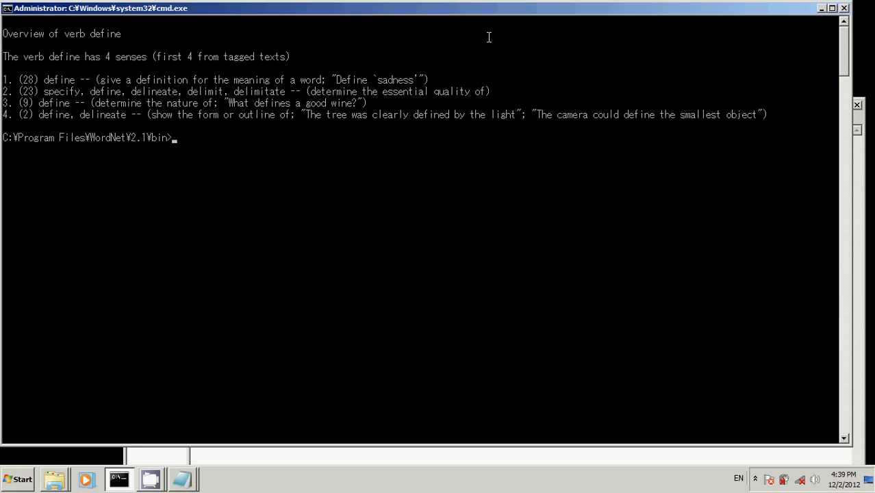
{"action": "mouse_move", "coordinate": [609, 140]}
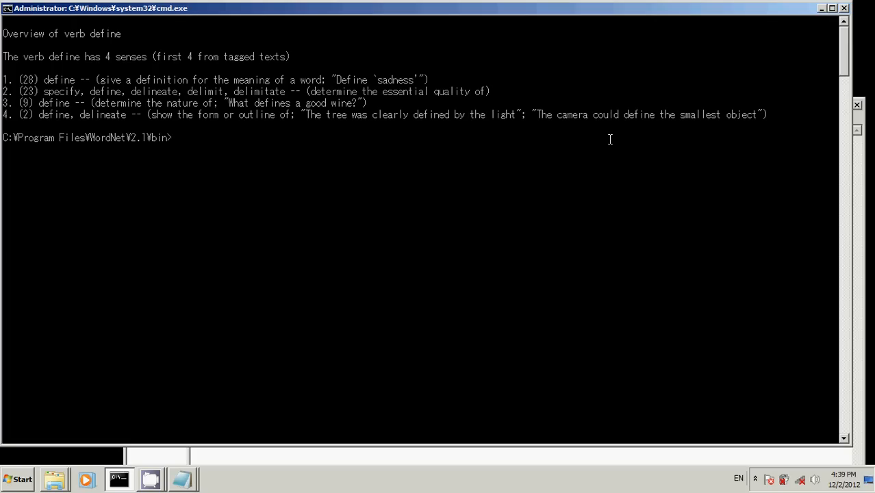
{"action": "mouse_move", "coordinate": [581, 217]}
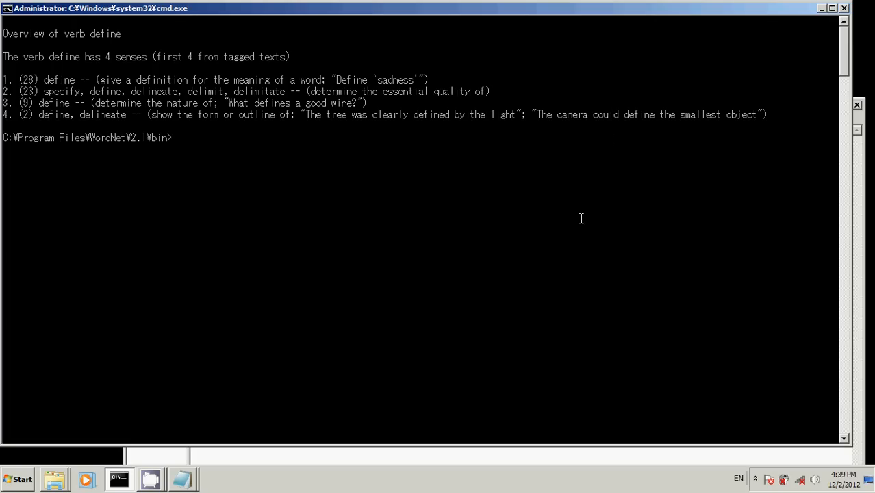